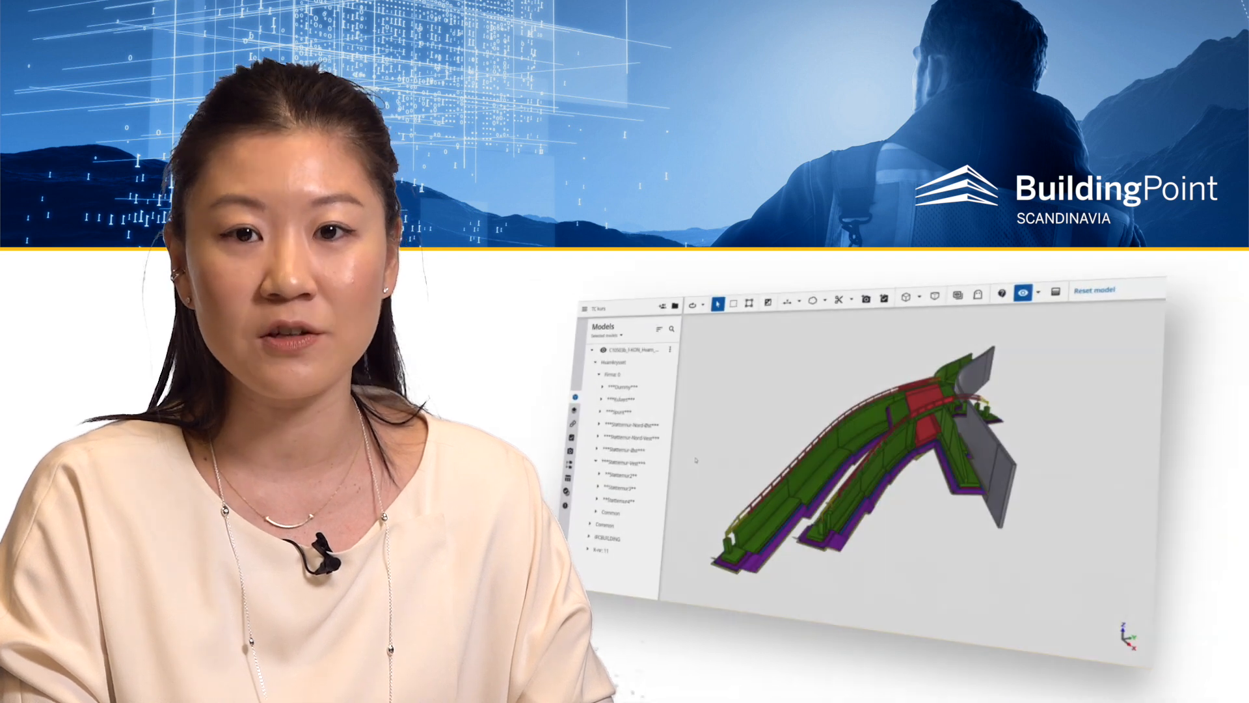
Isolate the Støttemur3 retaining wall so only it shows in the 3D view
click(622, 486)
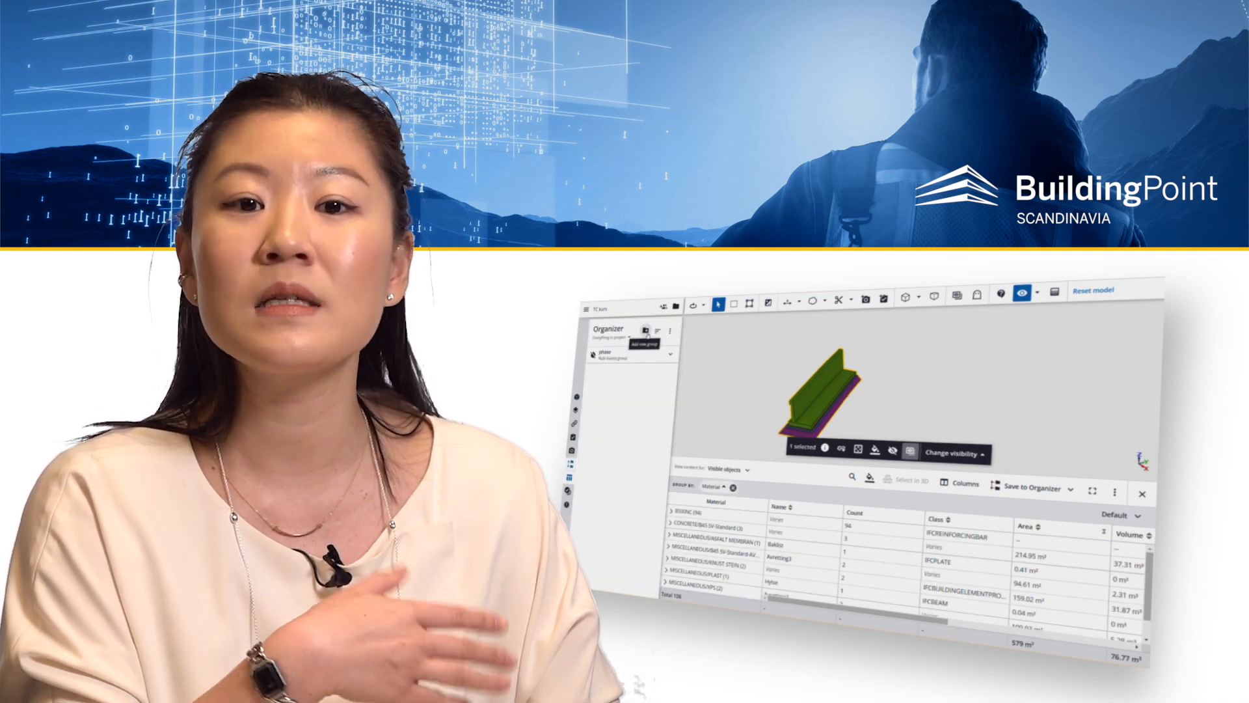
click(643, 331)
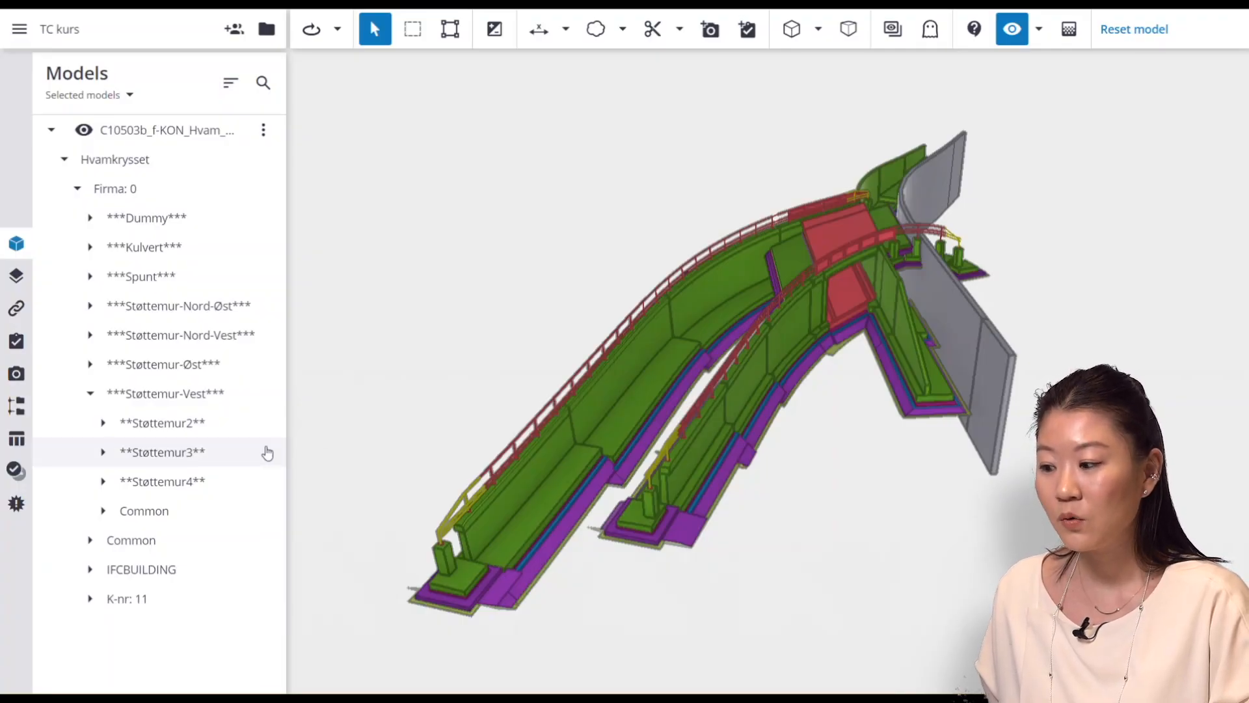
click(161, 453)
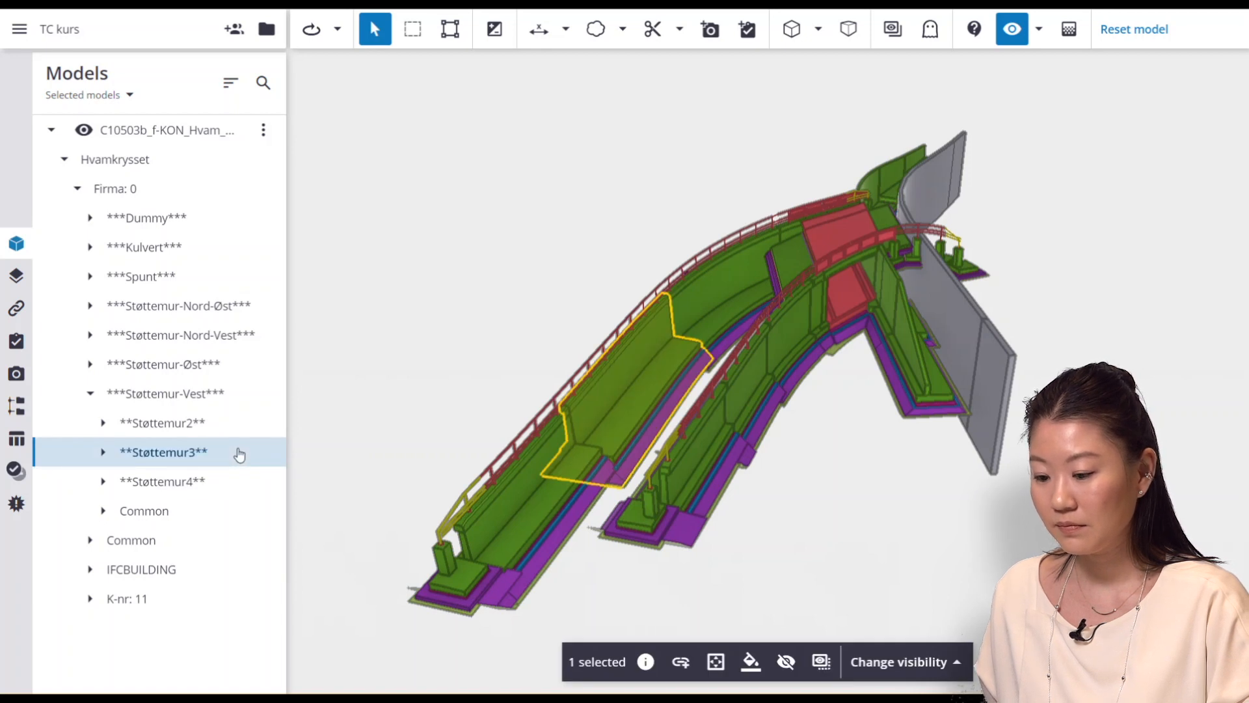
mouse_move(819, 661)
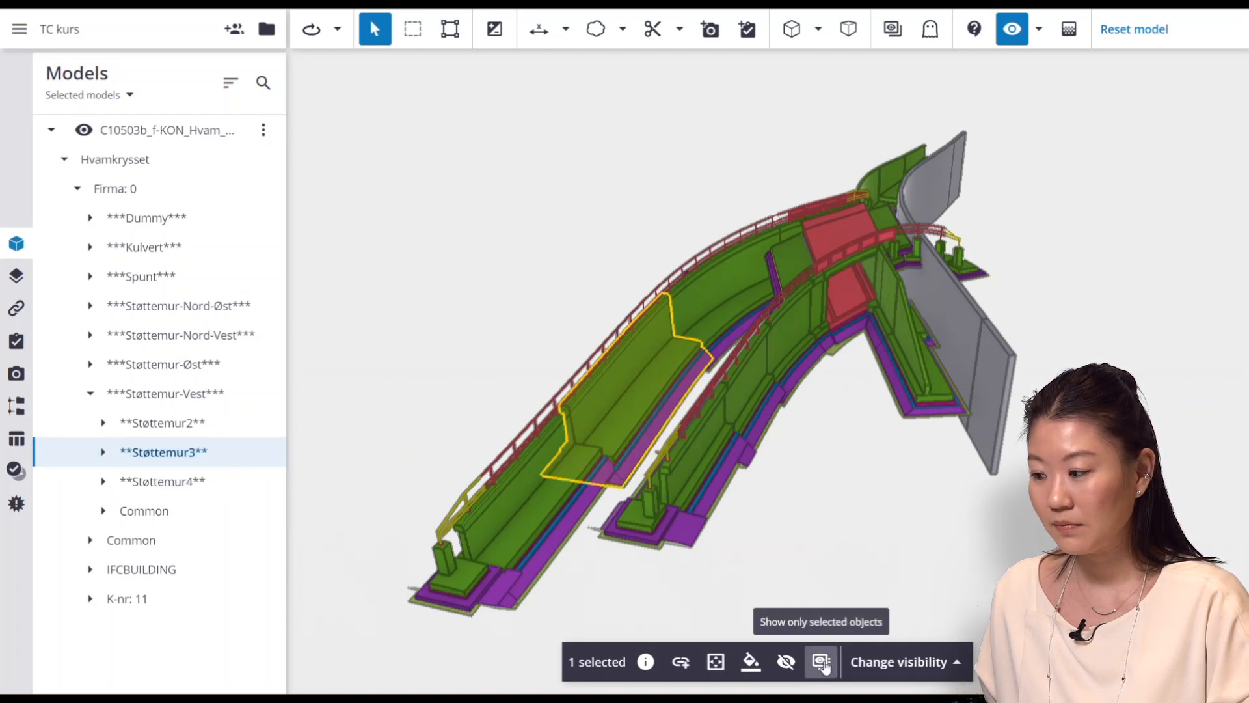
click(819, 661)
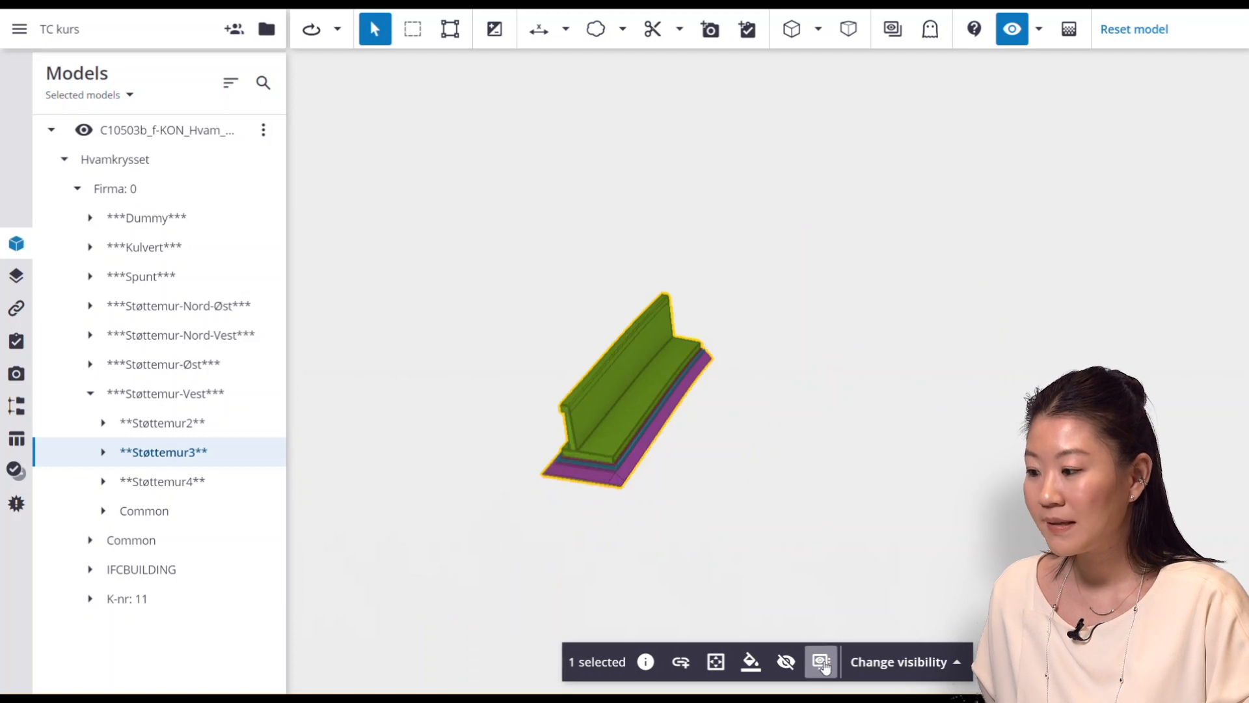
mouse_move(16, 438)
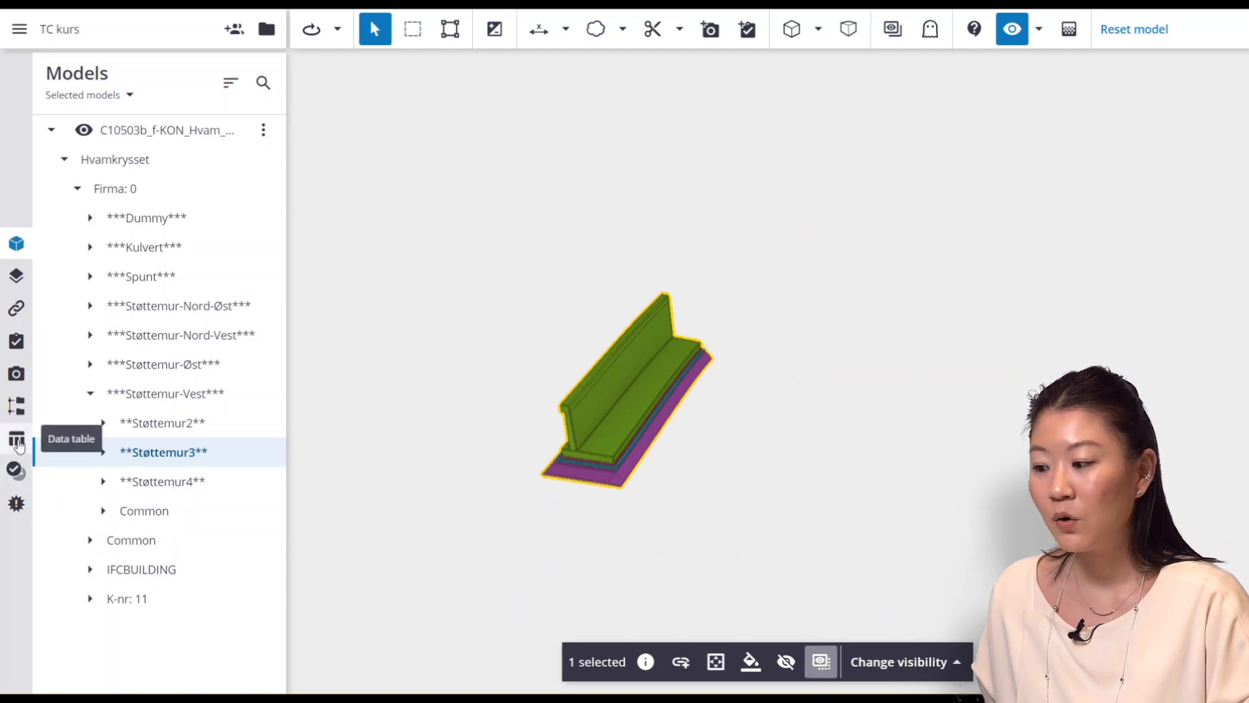
List only visible objects in the data table, grouped by Material instead of Name
click(16, 437)
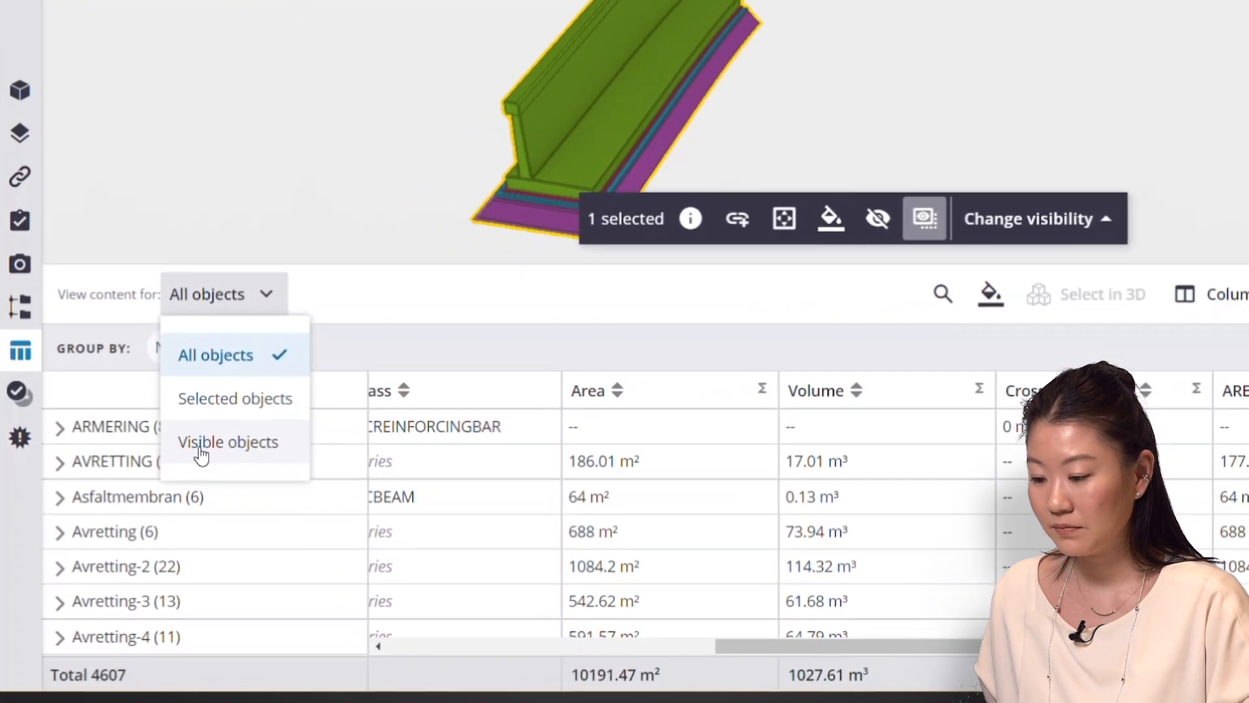
click(227, 443)
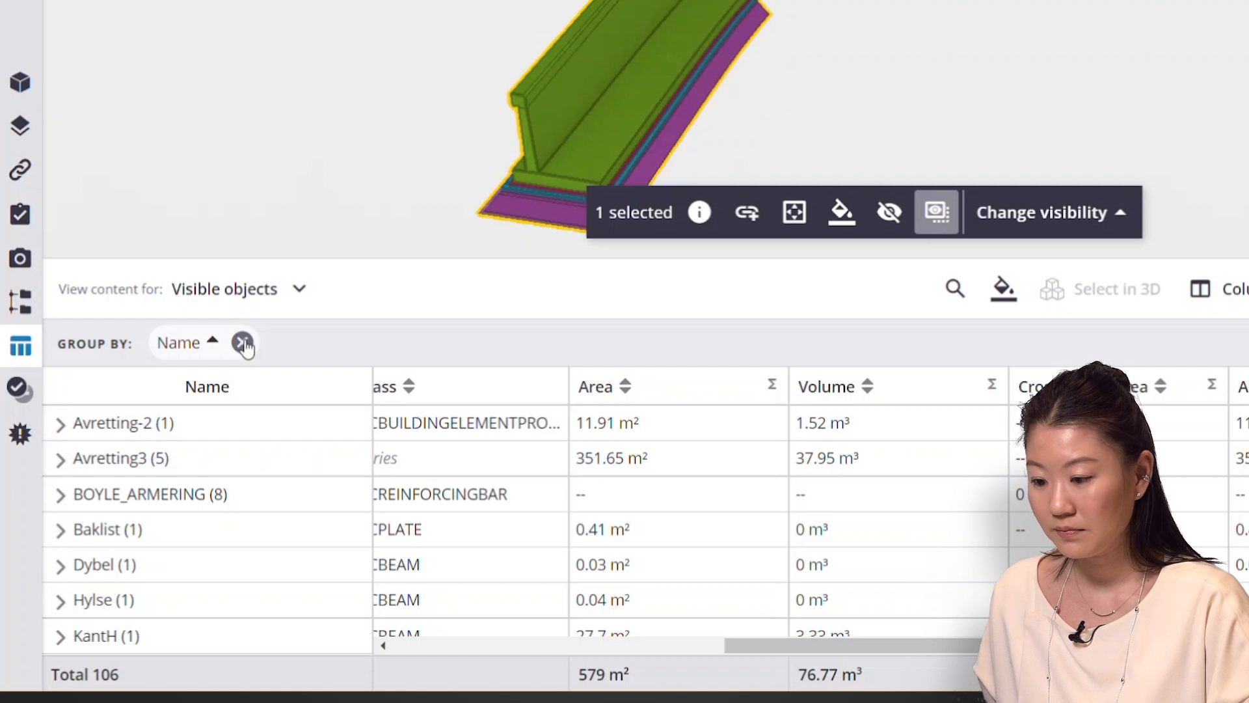
click(242, 343)
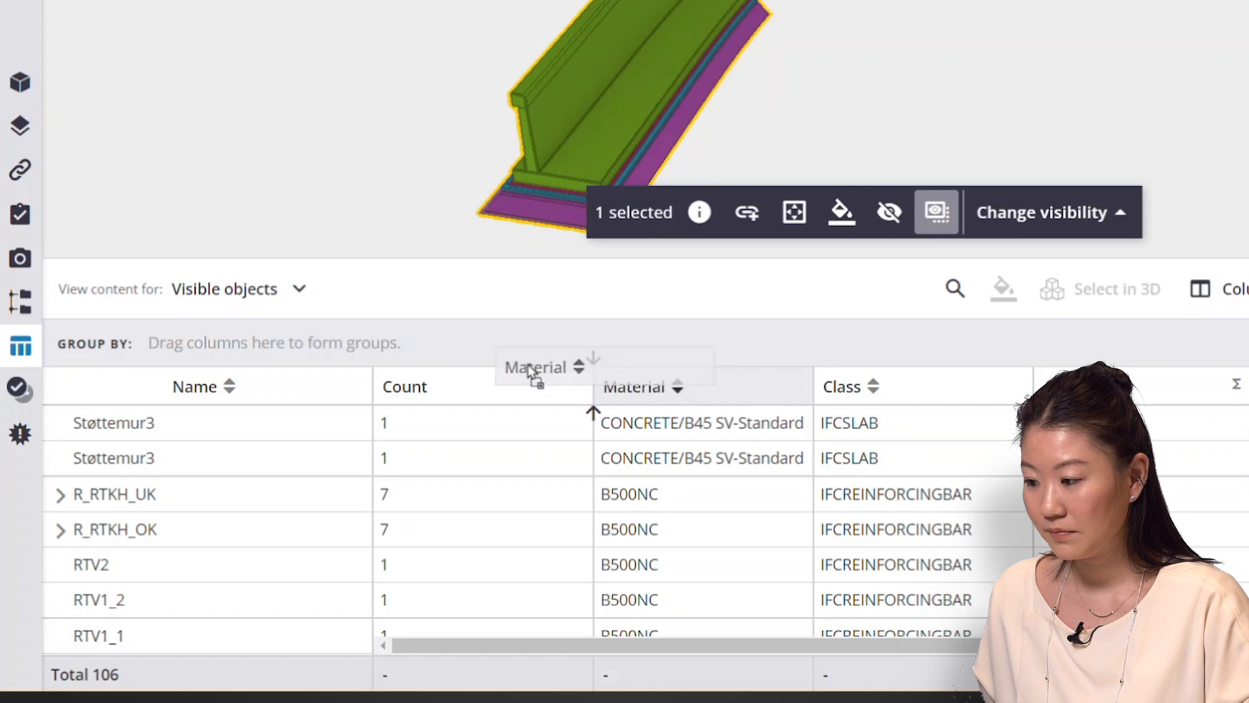
drag(545, 367, 211, 342)
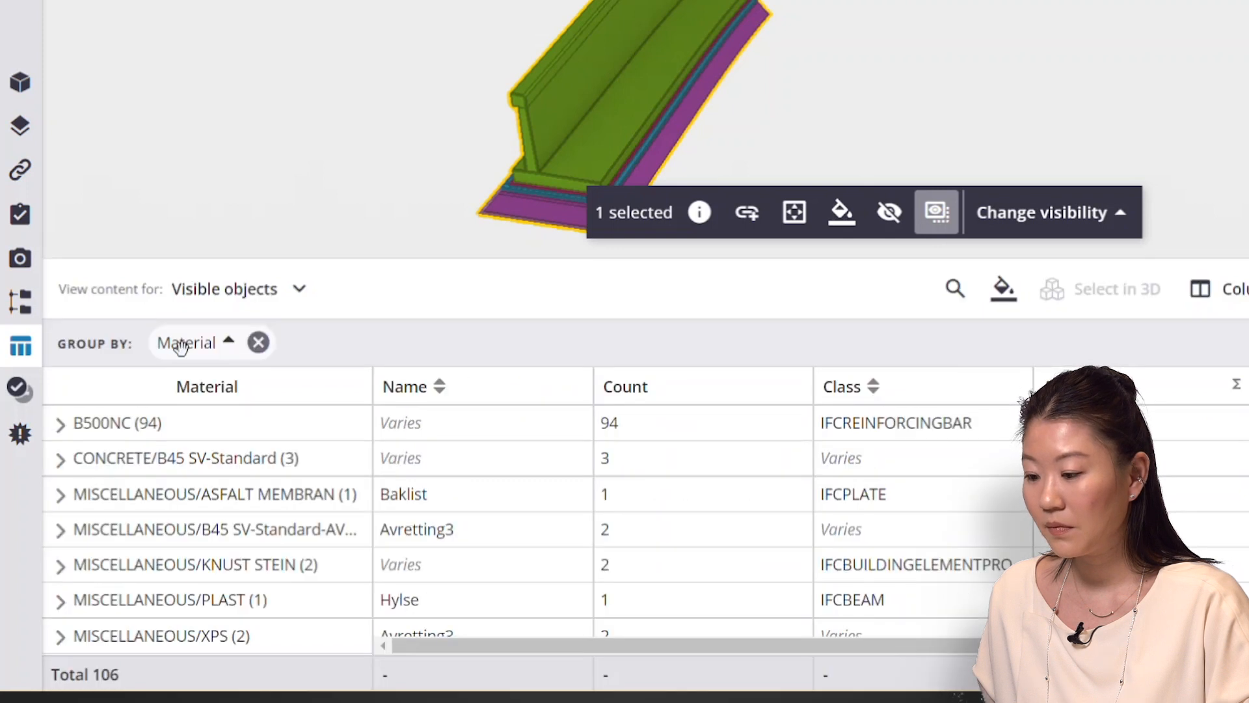
mouse_move(19, 296)
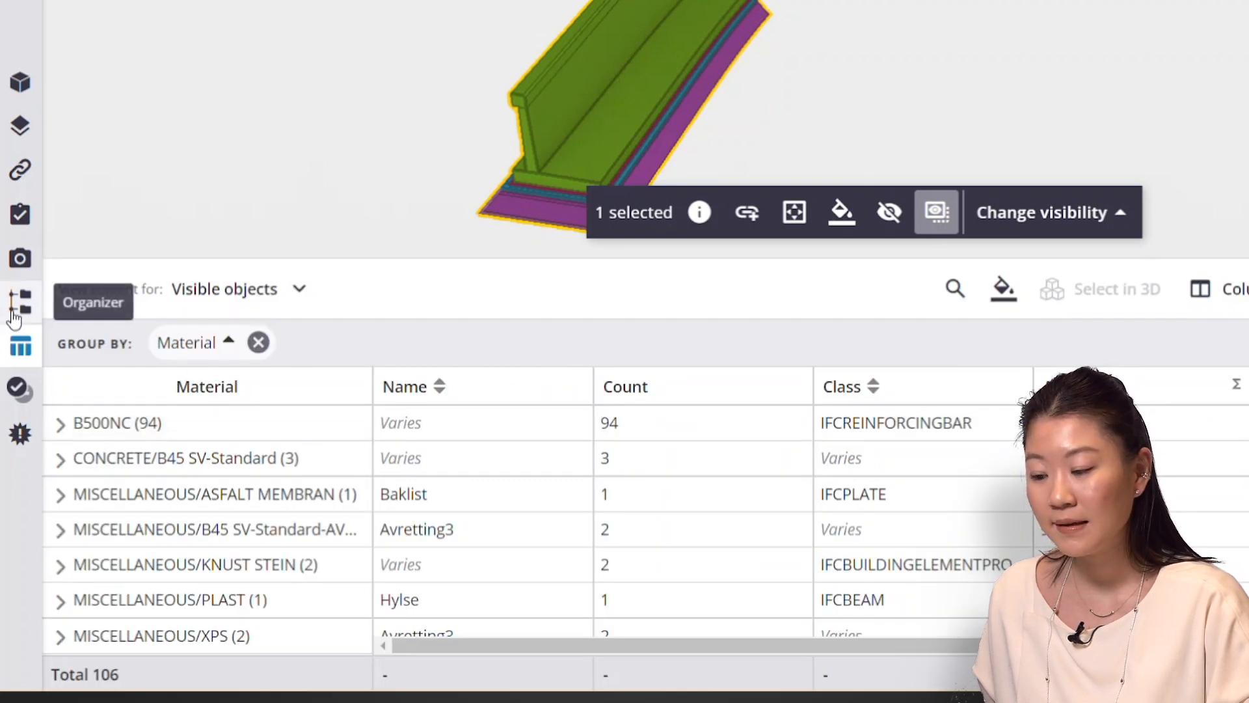
Create a new Organizer group named Arbeidspakke_Uke48
click(19, 296)
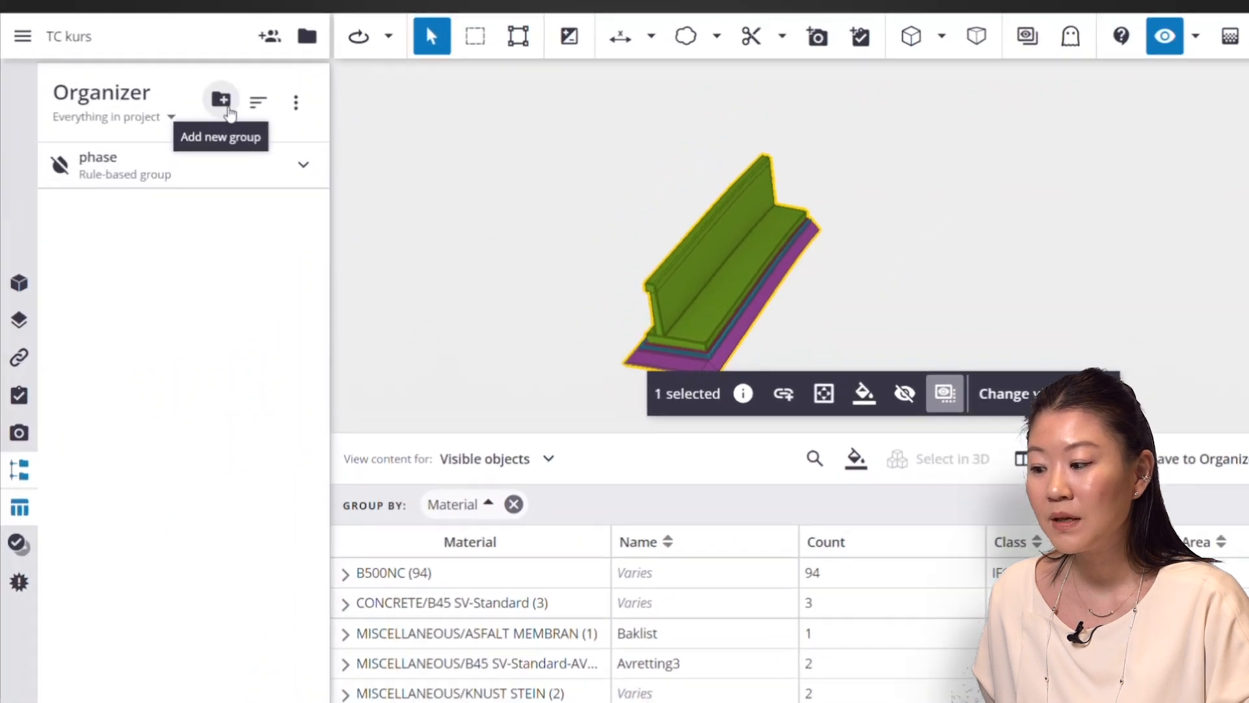
click(222, 99)
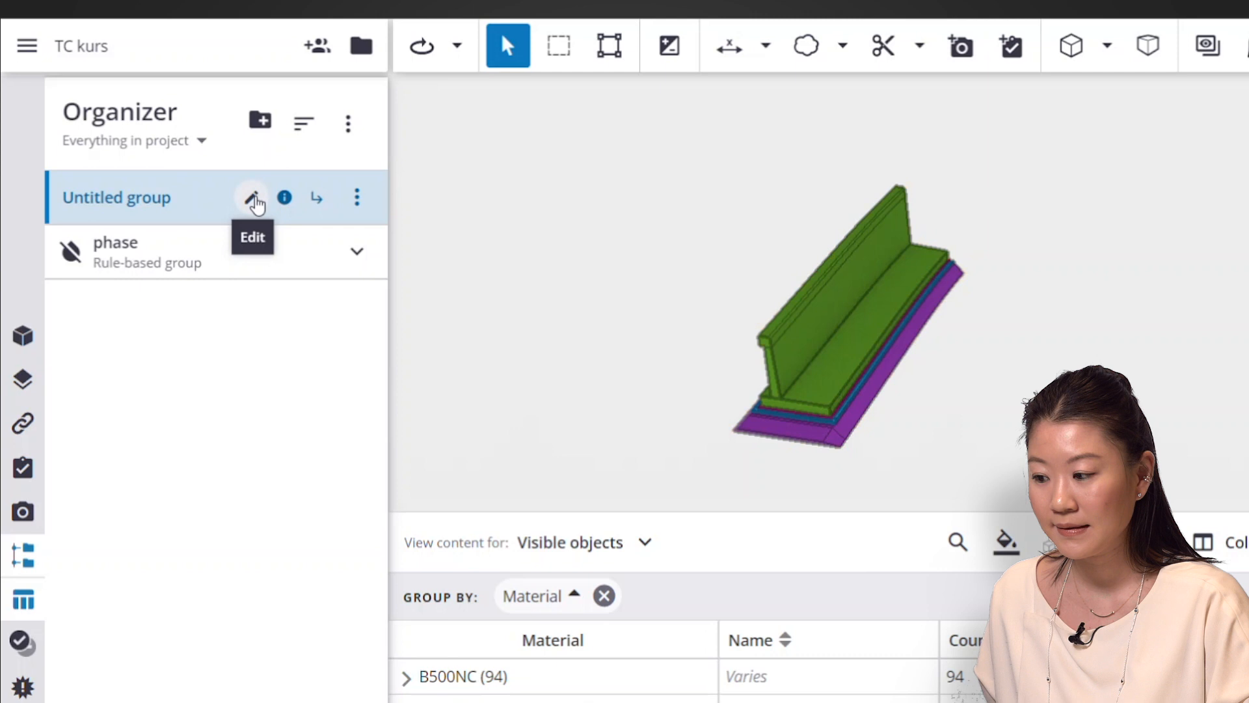
text(Arbeidspakke_U...)
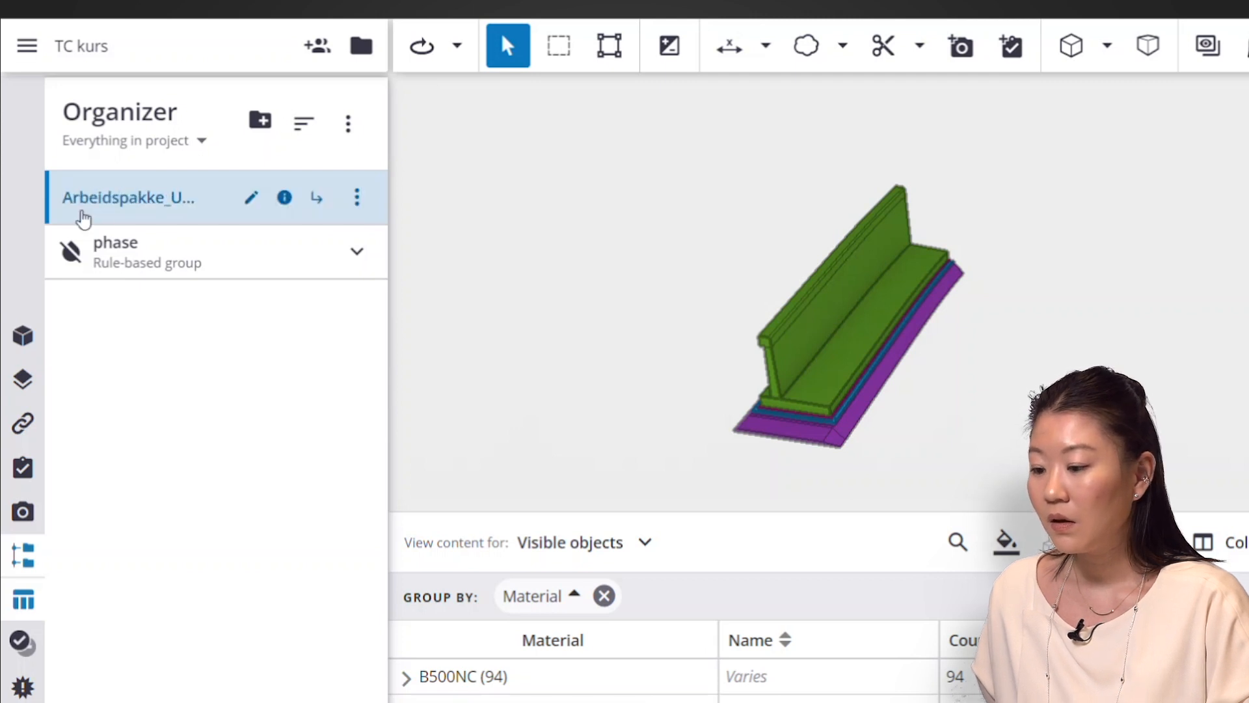
mouse_move(317, 198)
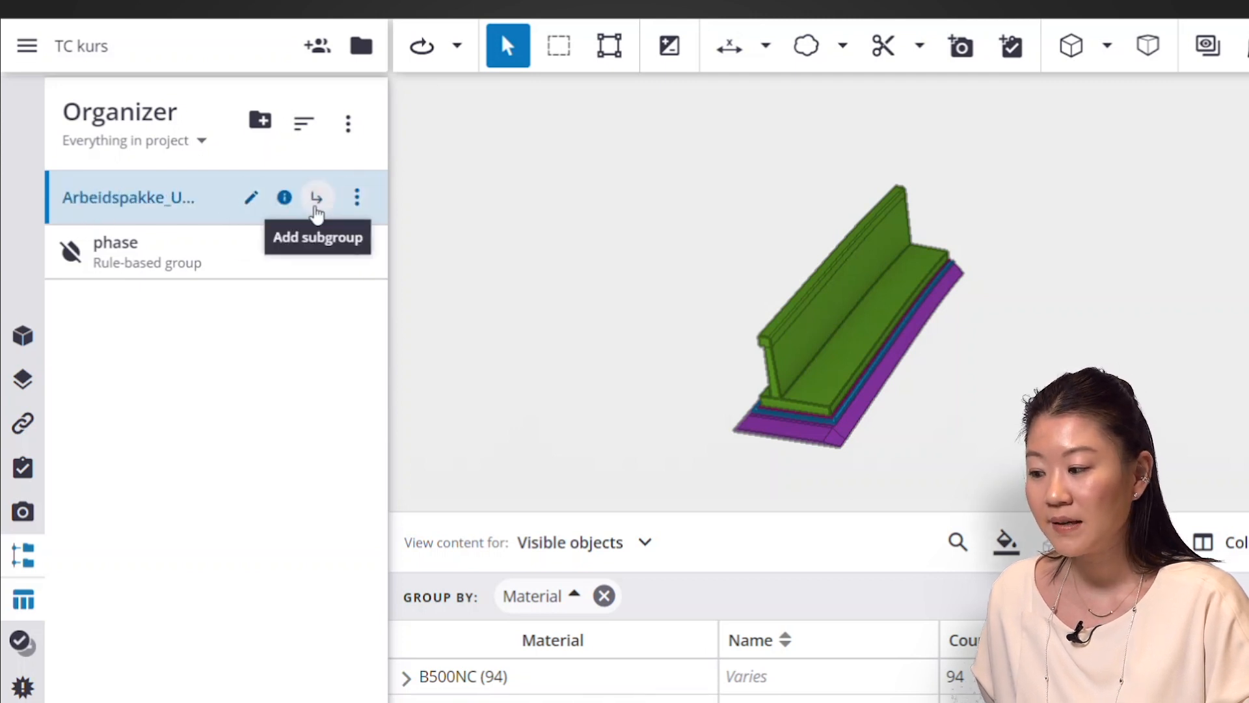
Add a subgroup under Arbeidspakke_Uke48 and name it SM2
click(315, 196)
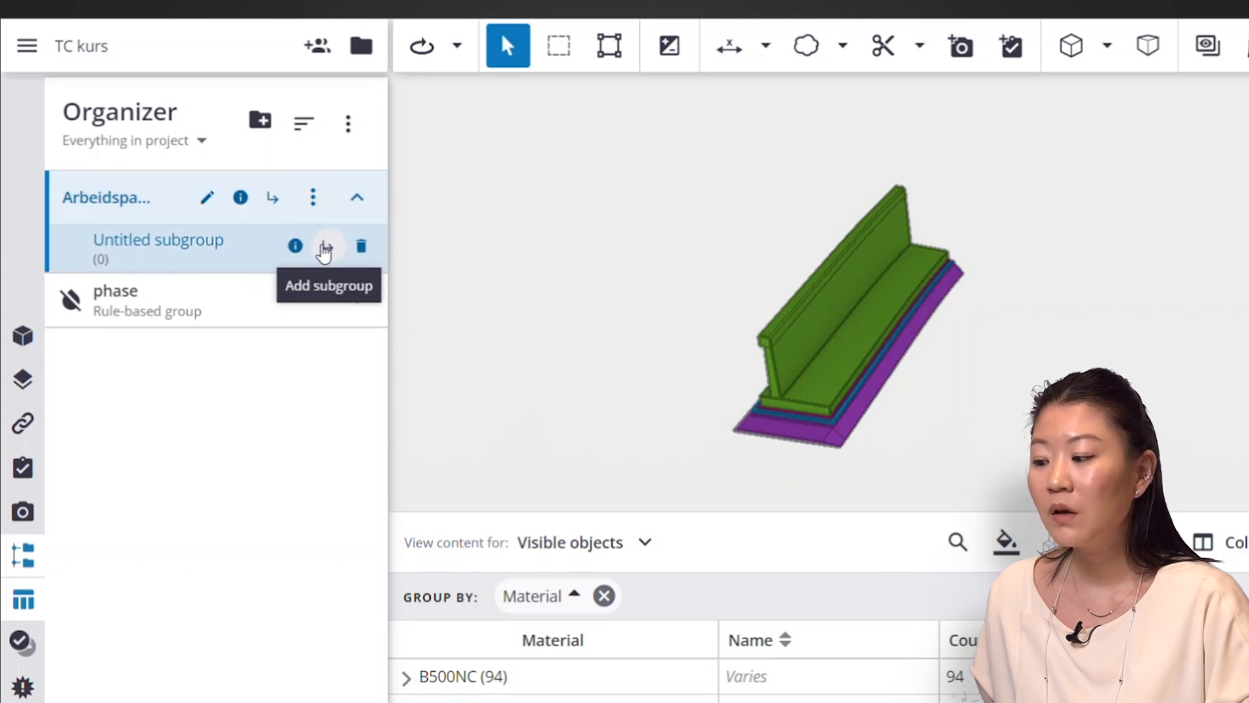
double_click(159, 240)
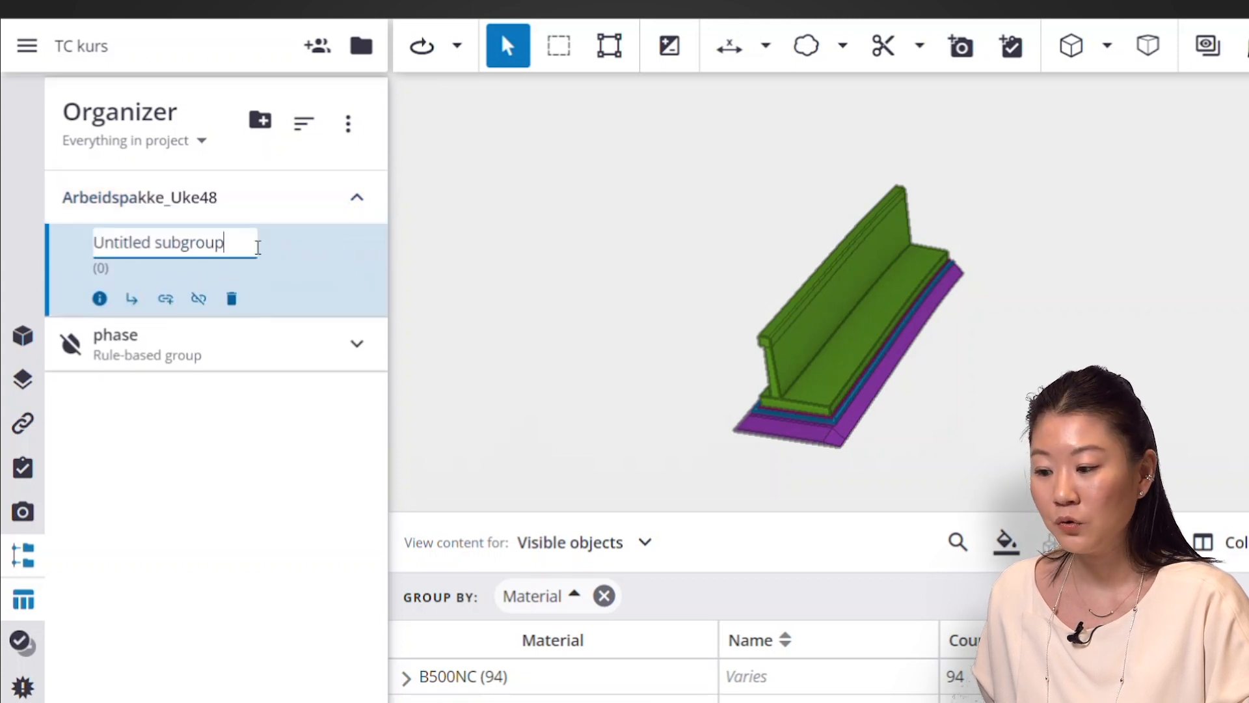
text(S)
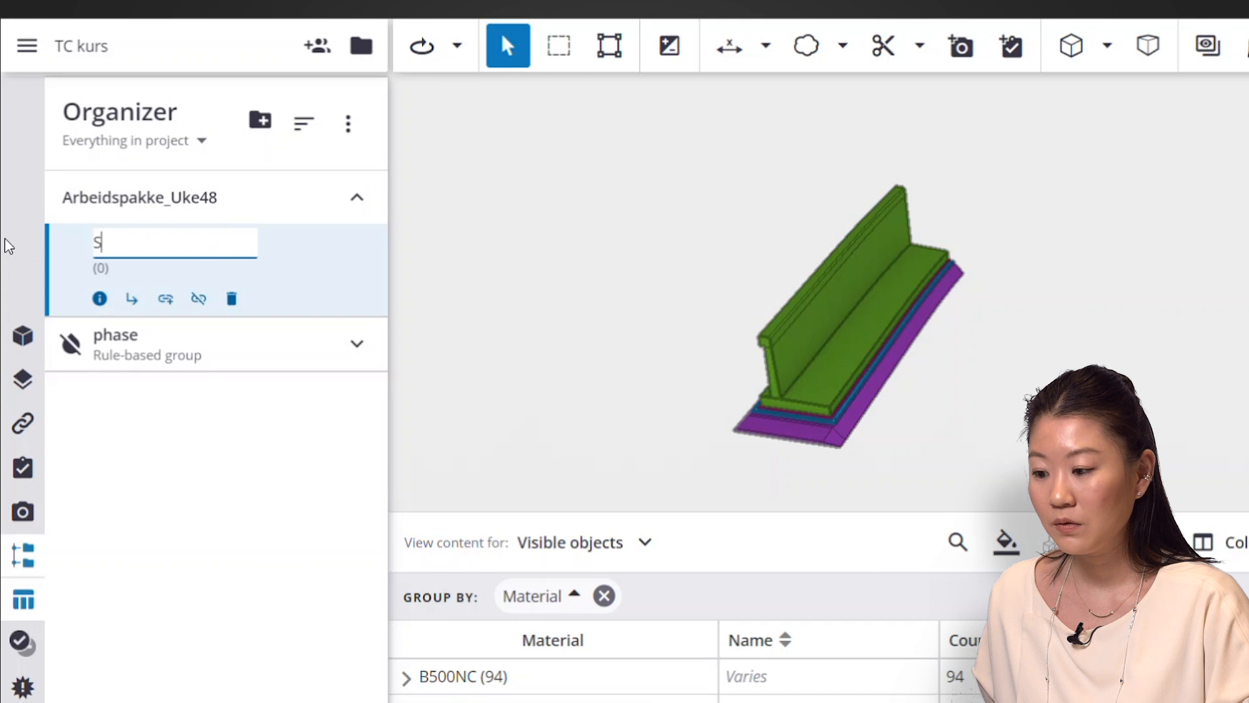
text(M2)
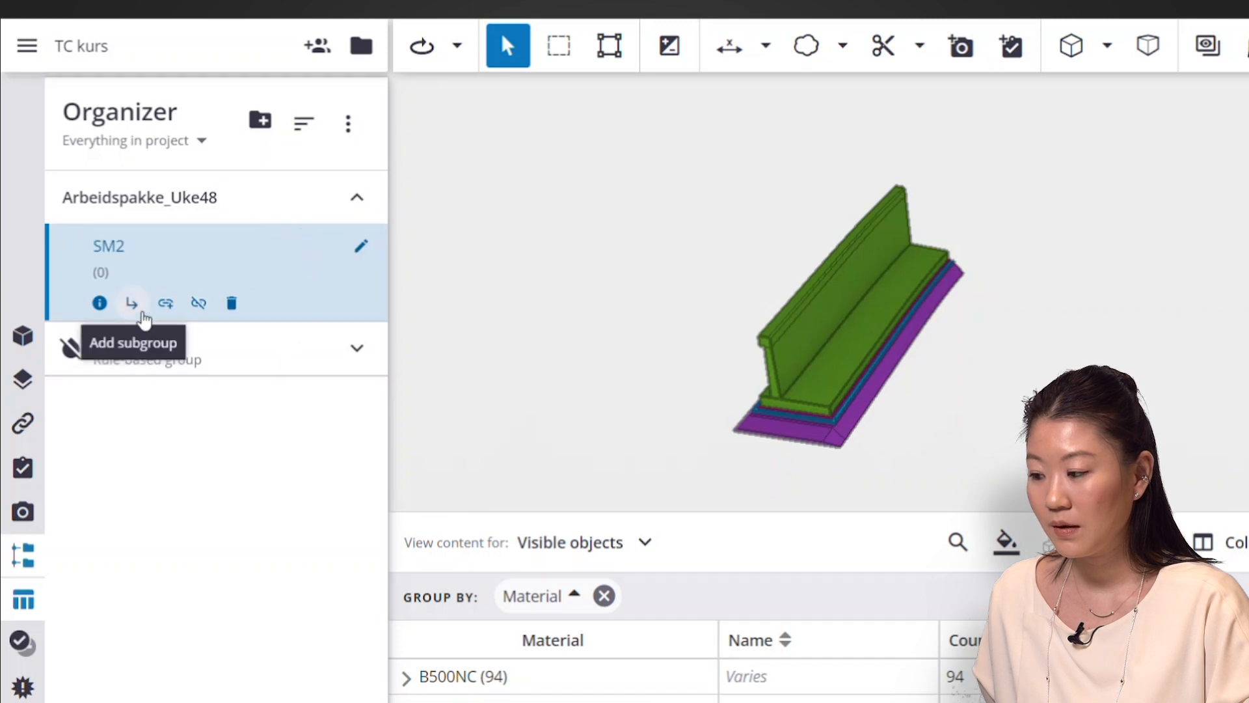
Add two subgroups inside SM2 and begin naming the first one SM2_betong
click(133, 302)
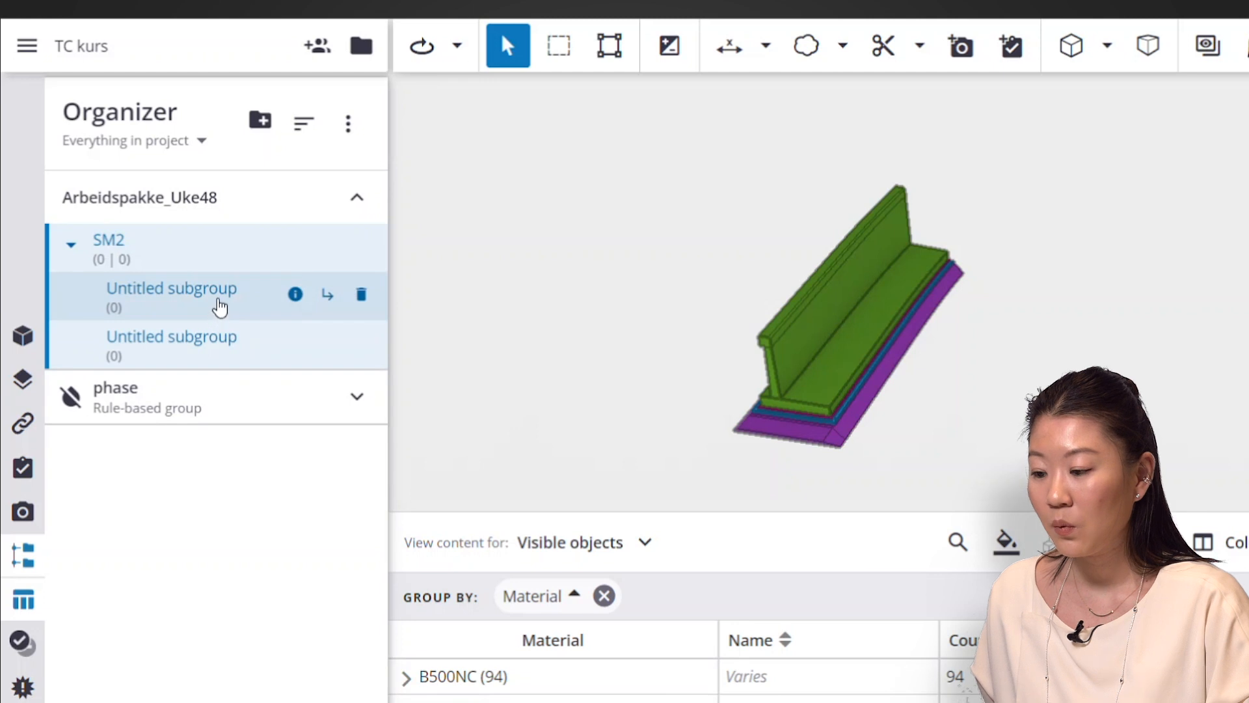
double_click(172, 288)
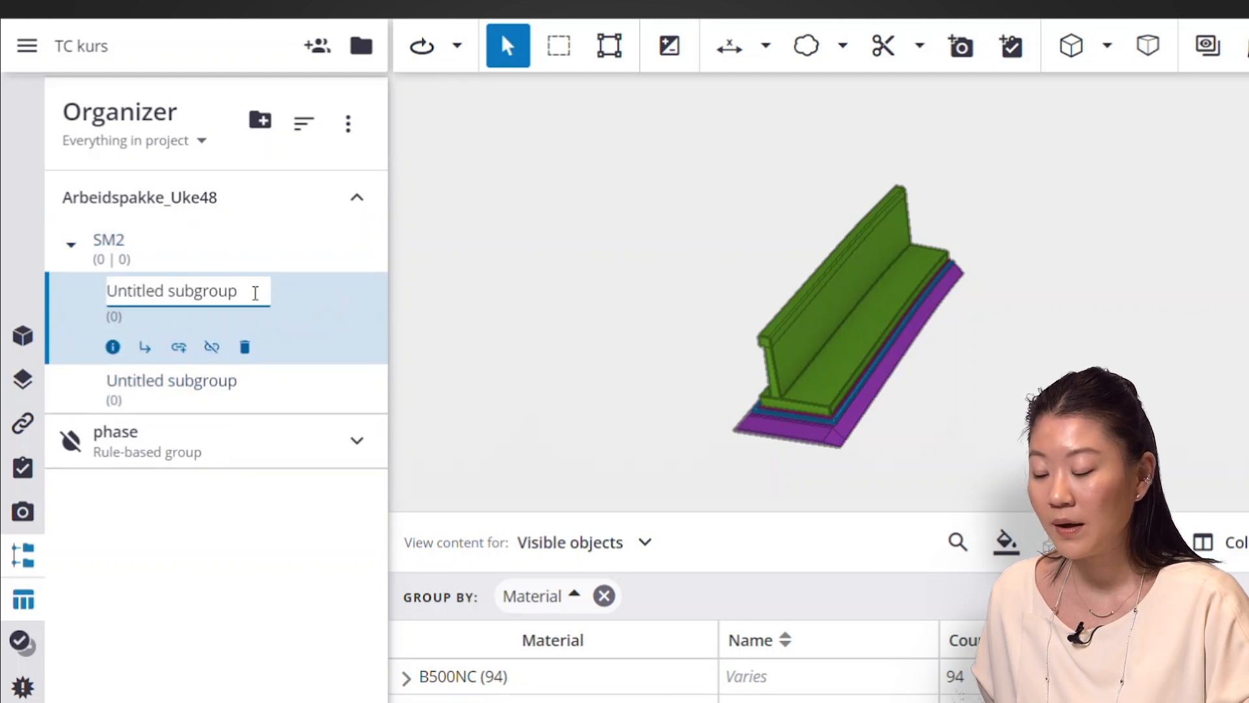
text(SM2_betong)
click(172, 380)
text(SM2_armering)
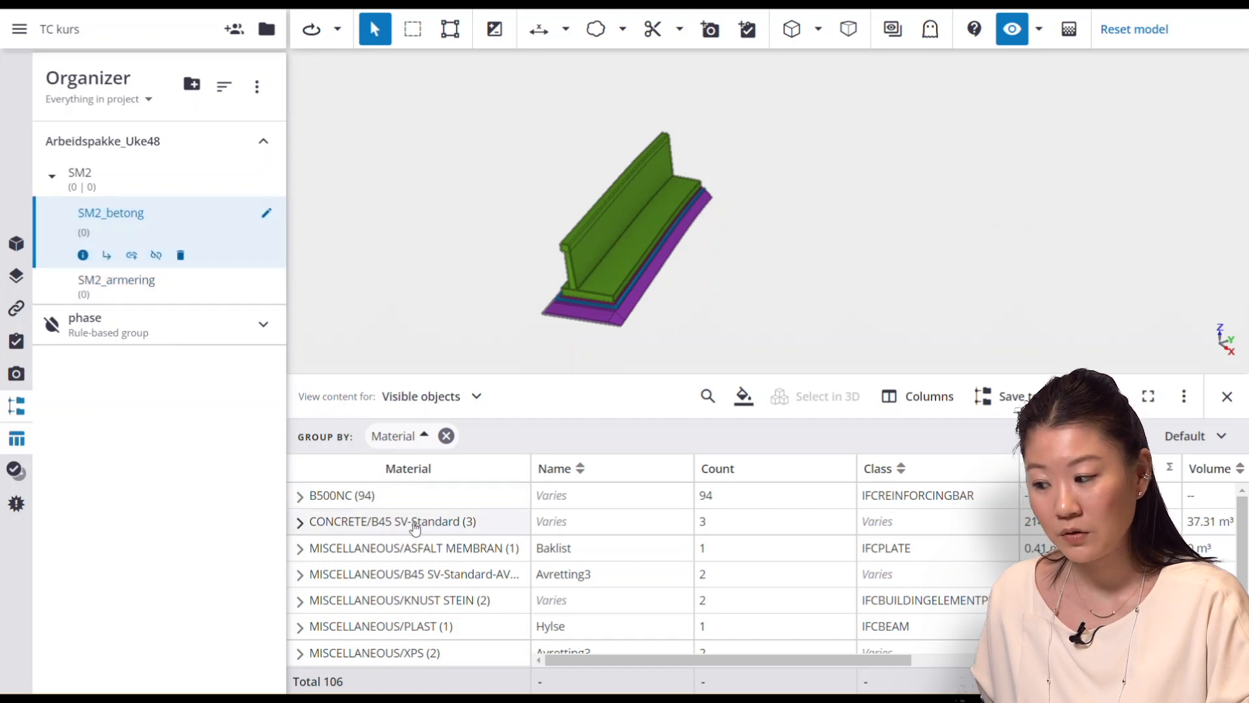
Link the 3 concrete objects to SM2_betong and the 94 B500NC bars to SM2_armering
right_click(410, 522)
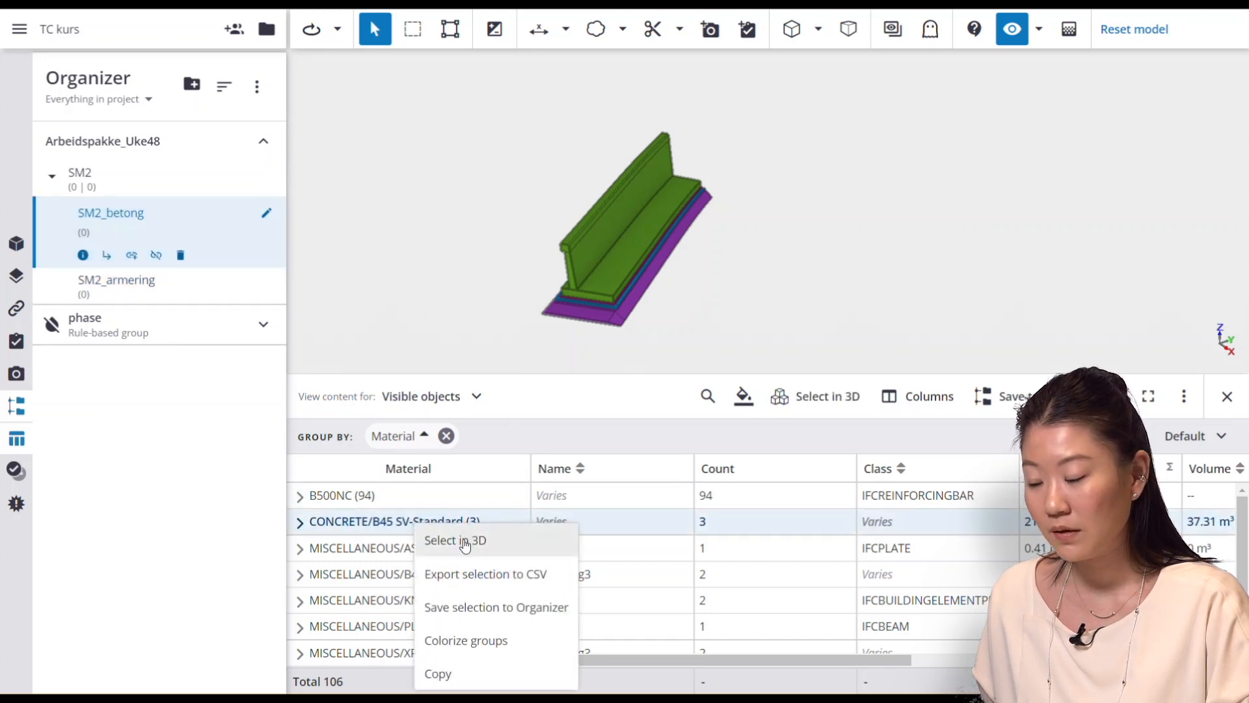
click(461, 540)
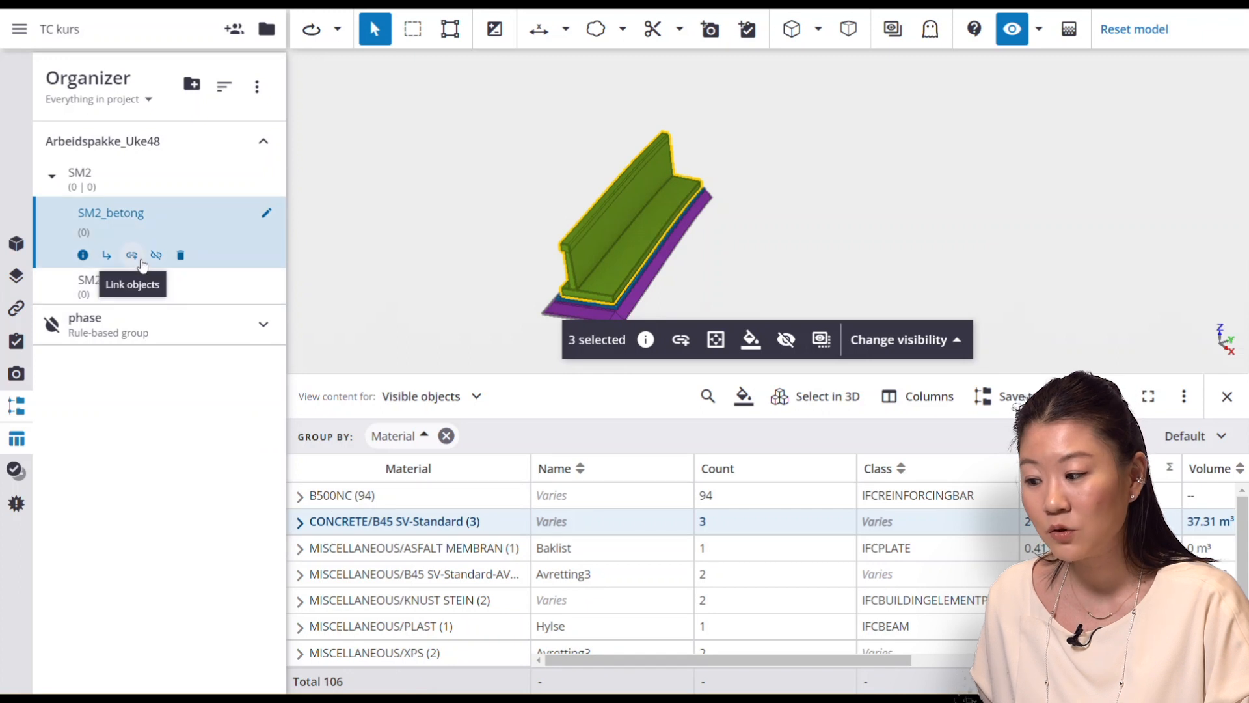
click(131, 255)
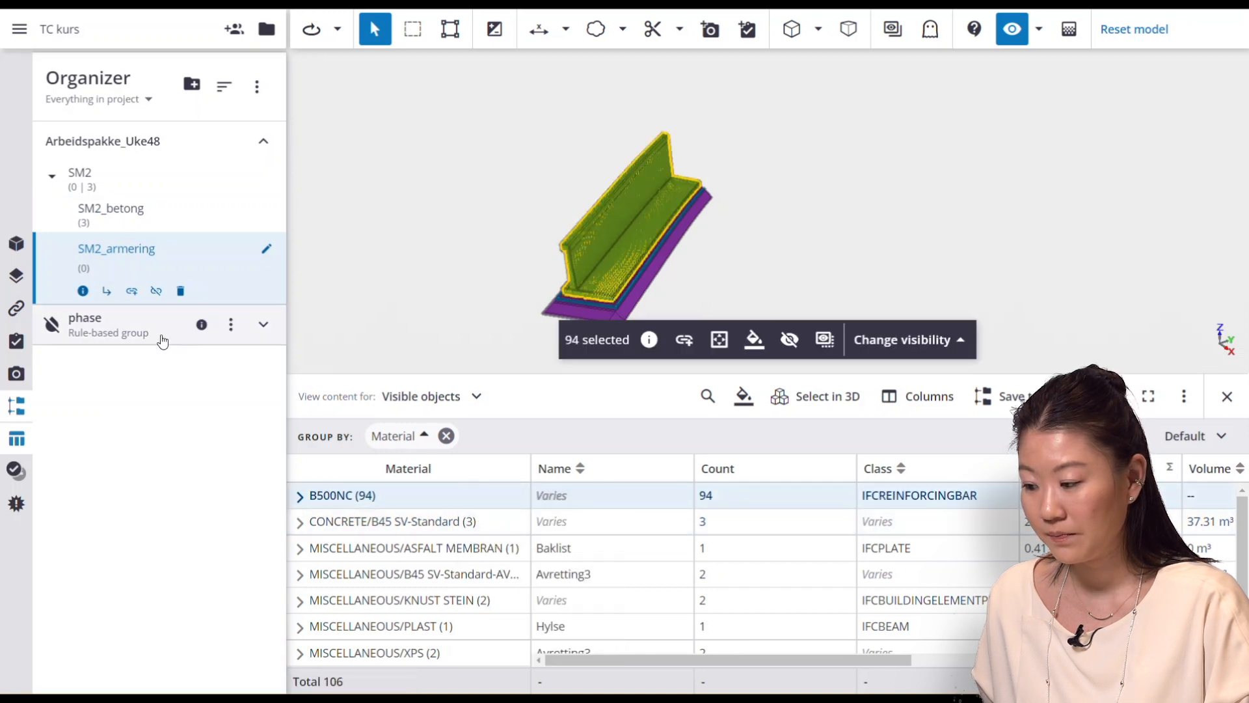
click(130, 291)
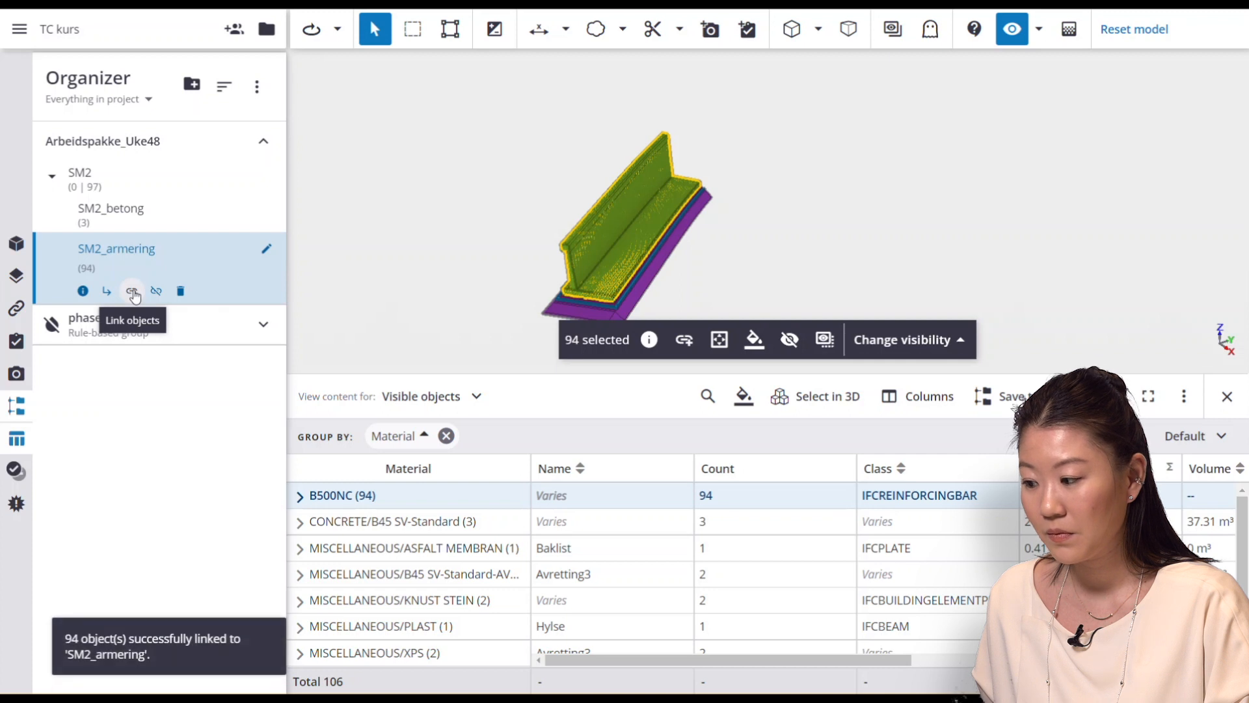
mouse_move(479, 343)
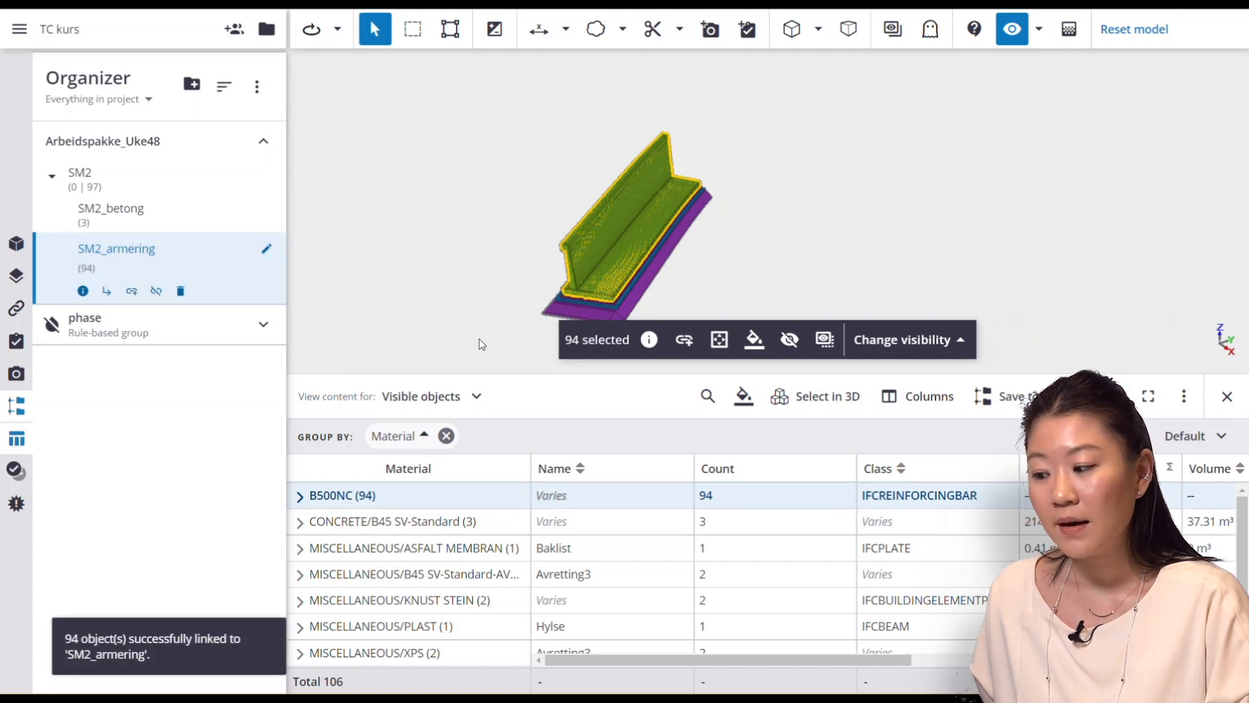
mouse_move(450, 29)
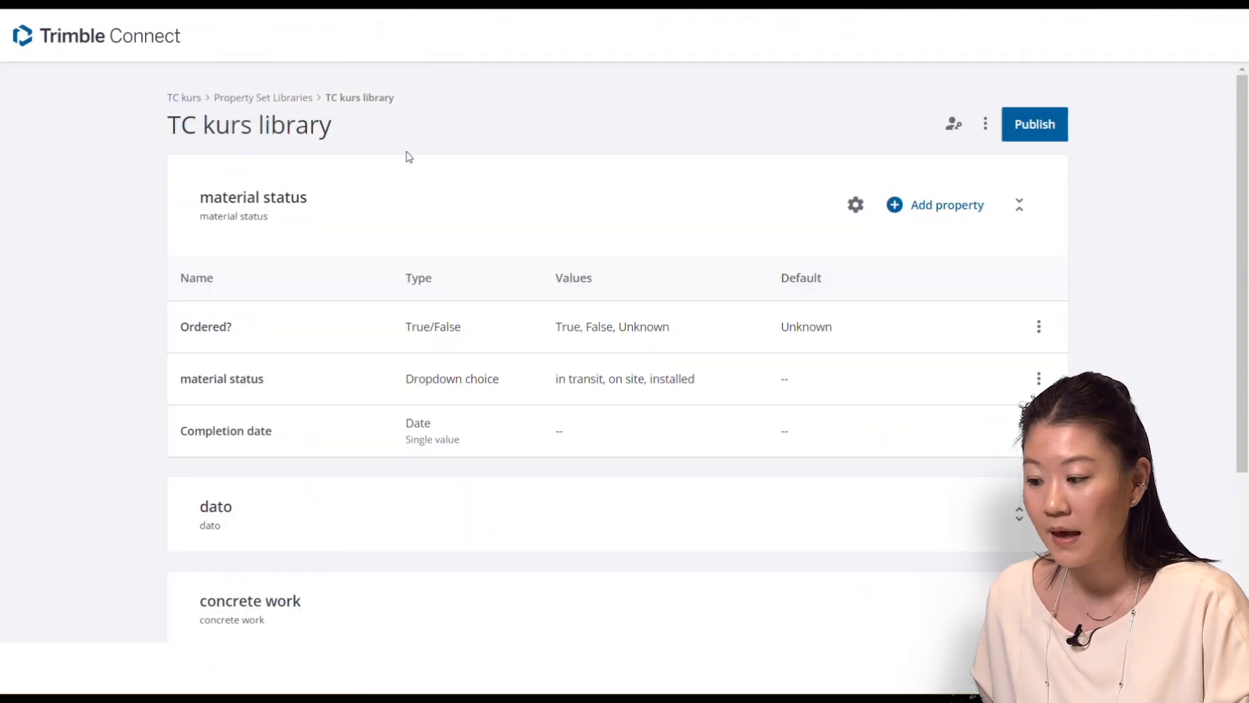
mouse_move(110, 123)
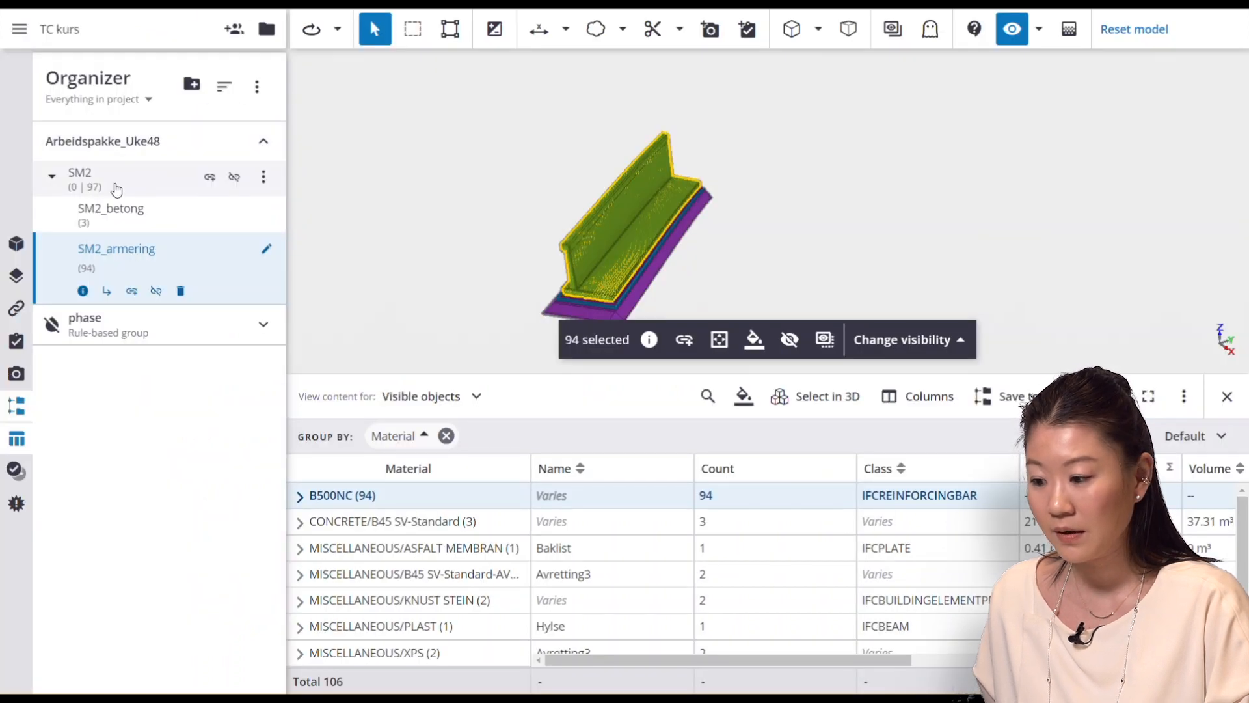
Attach the material status property set from the TC kurs library to SM2
click(52, 177)
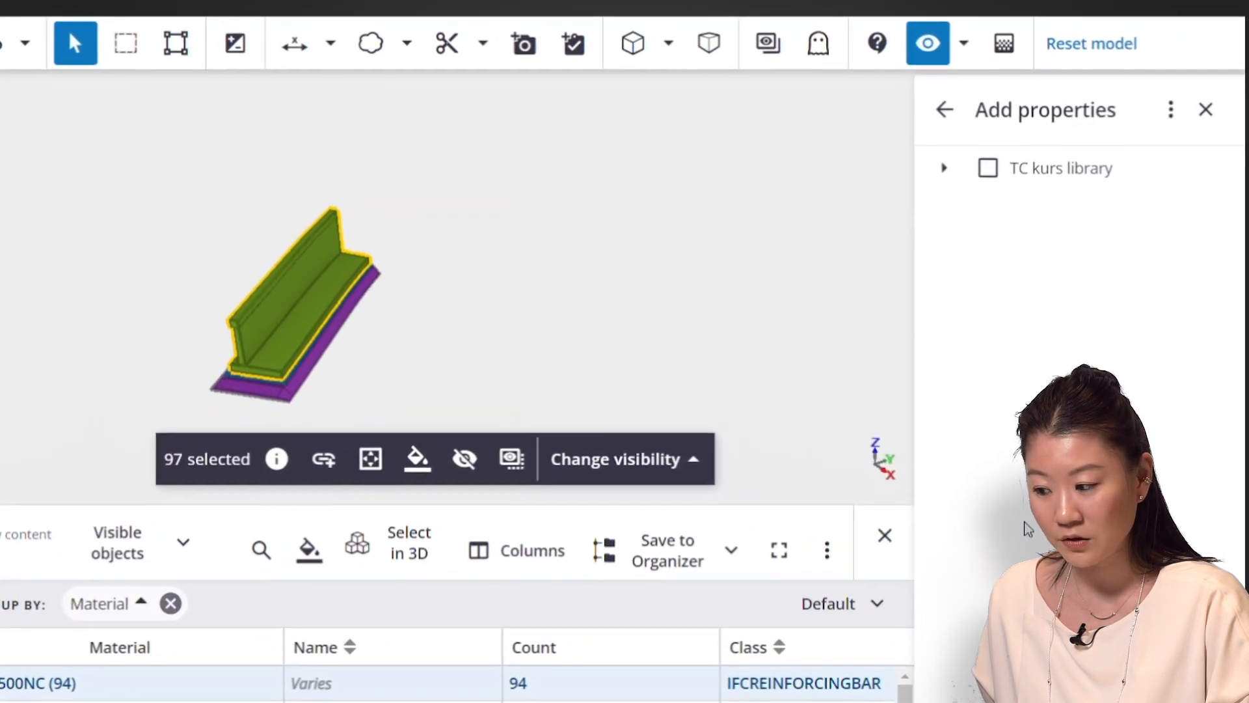
click(945, 168)
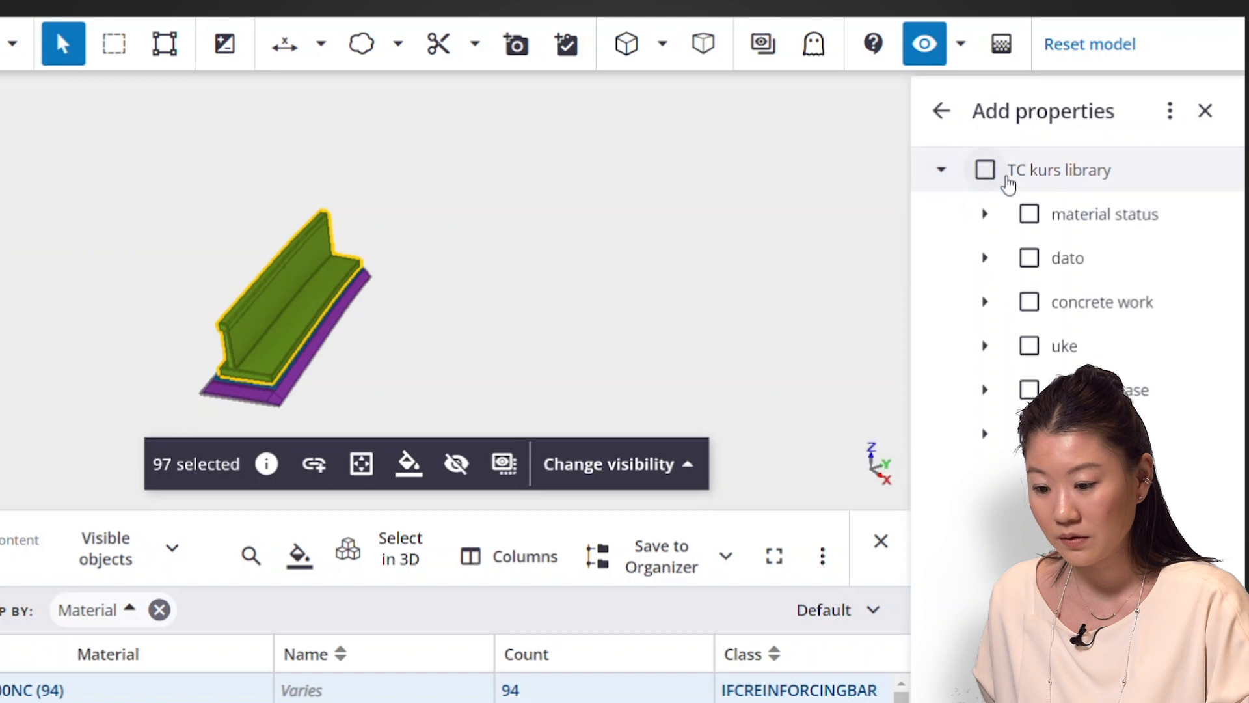
click(1028, 213)
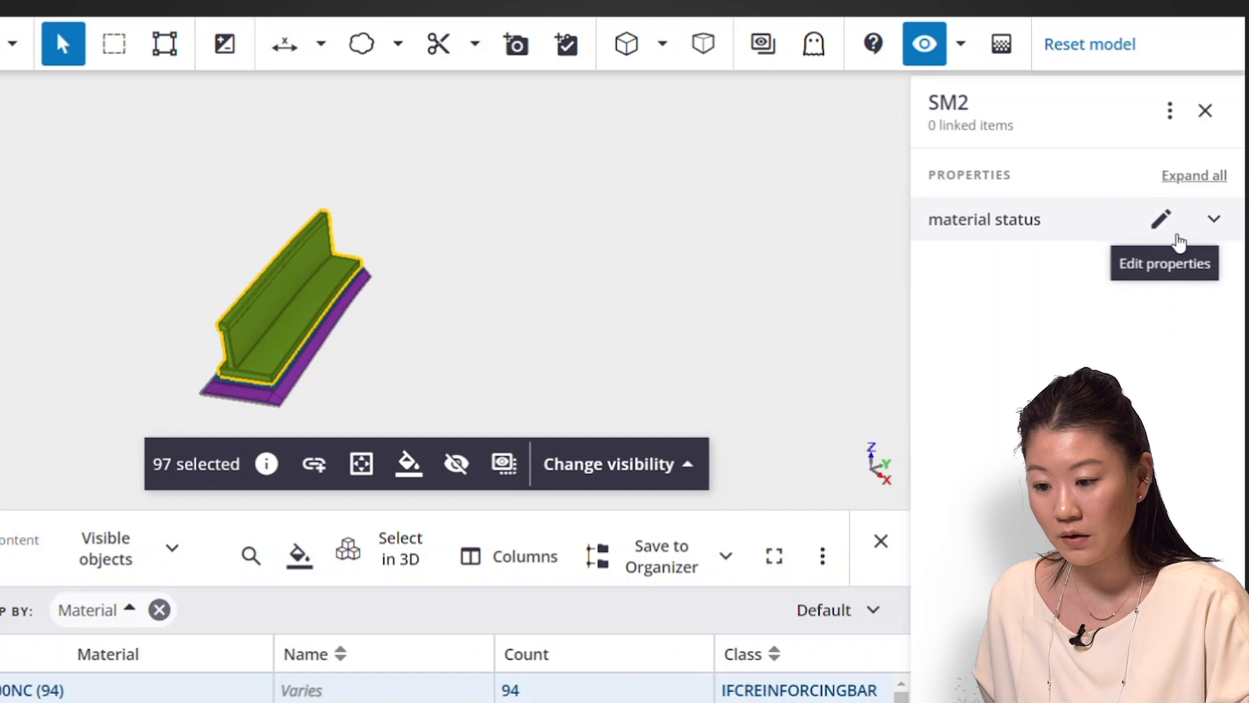
Edit SM2's properties so Ordered? is True and material status is 'on site'
click(1161, 219)
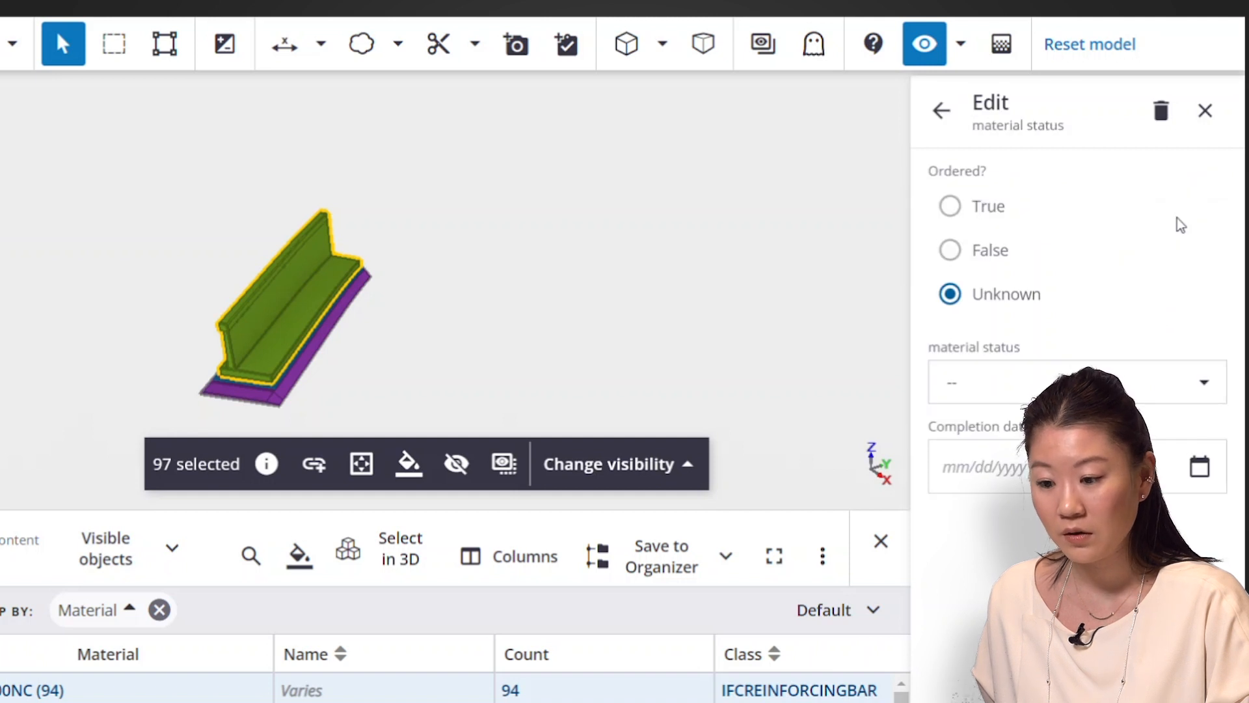
scroll(down, 3)
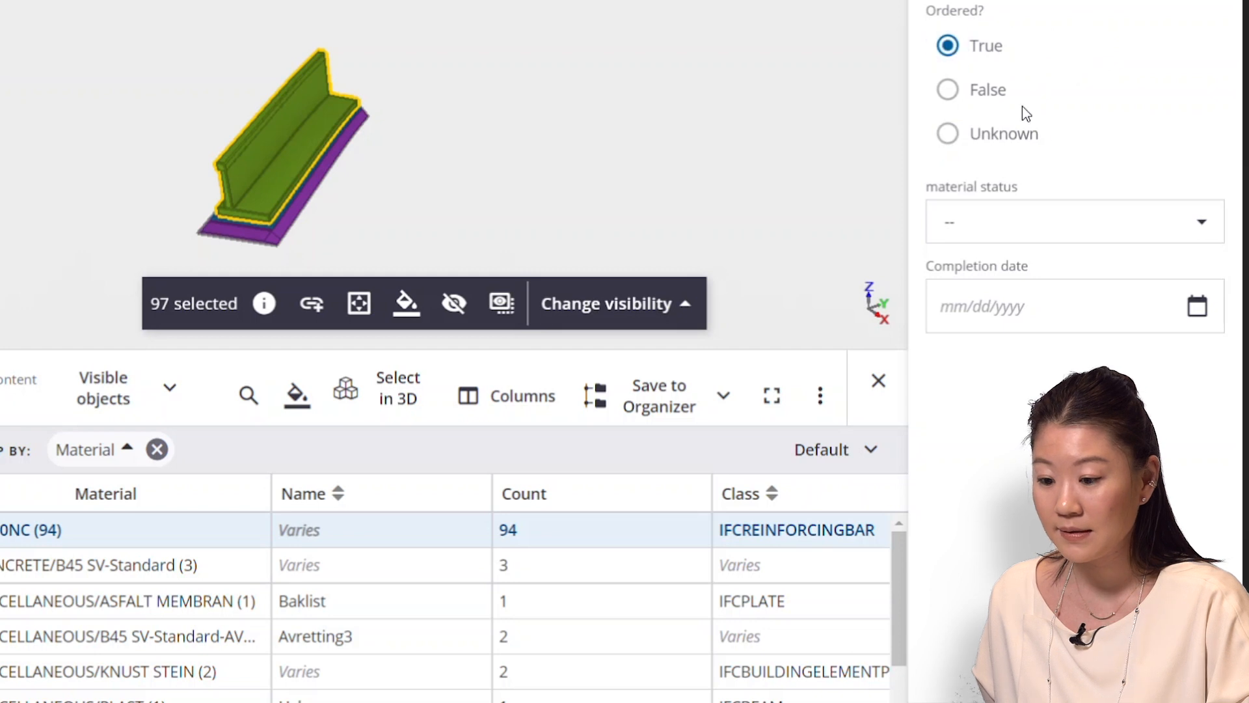
click(1075, 221)
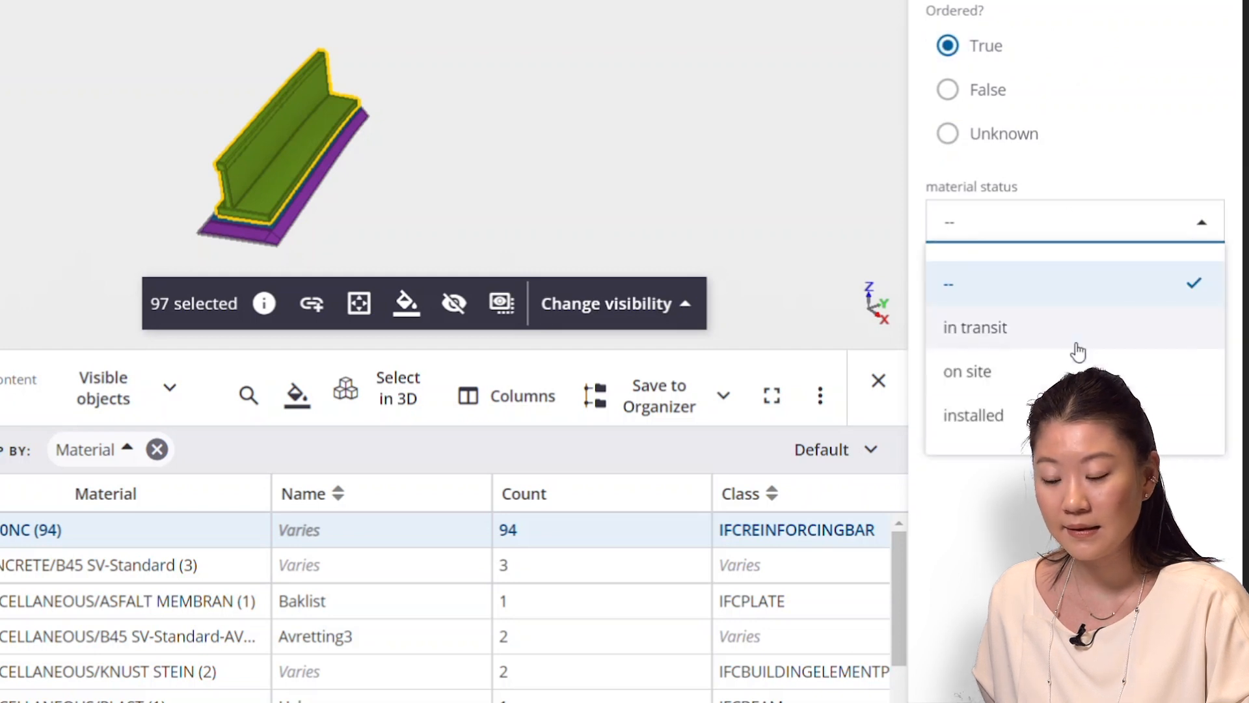
click(967, 371)
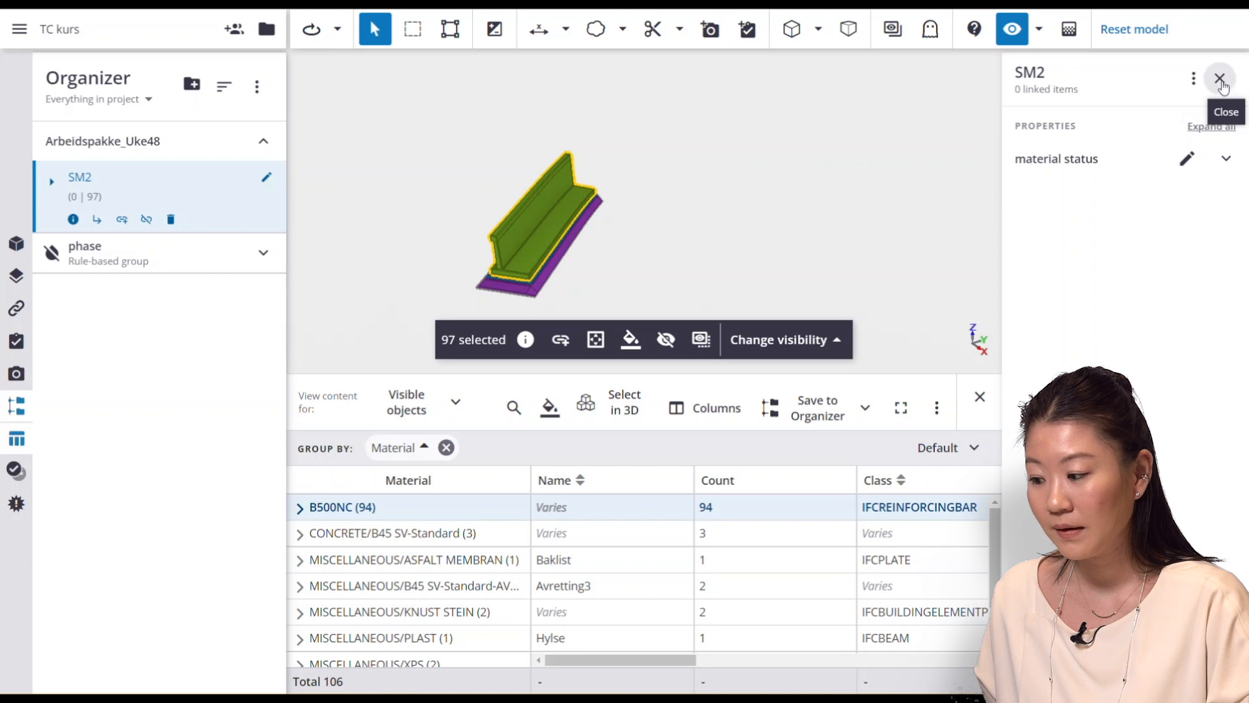
Reset the model, then isolate only the SM2 group's objects in the view
click(1216, 75)
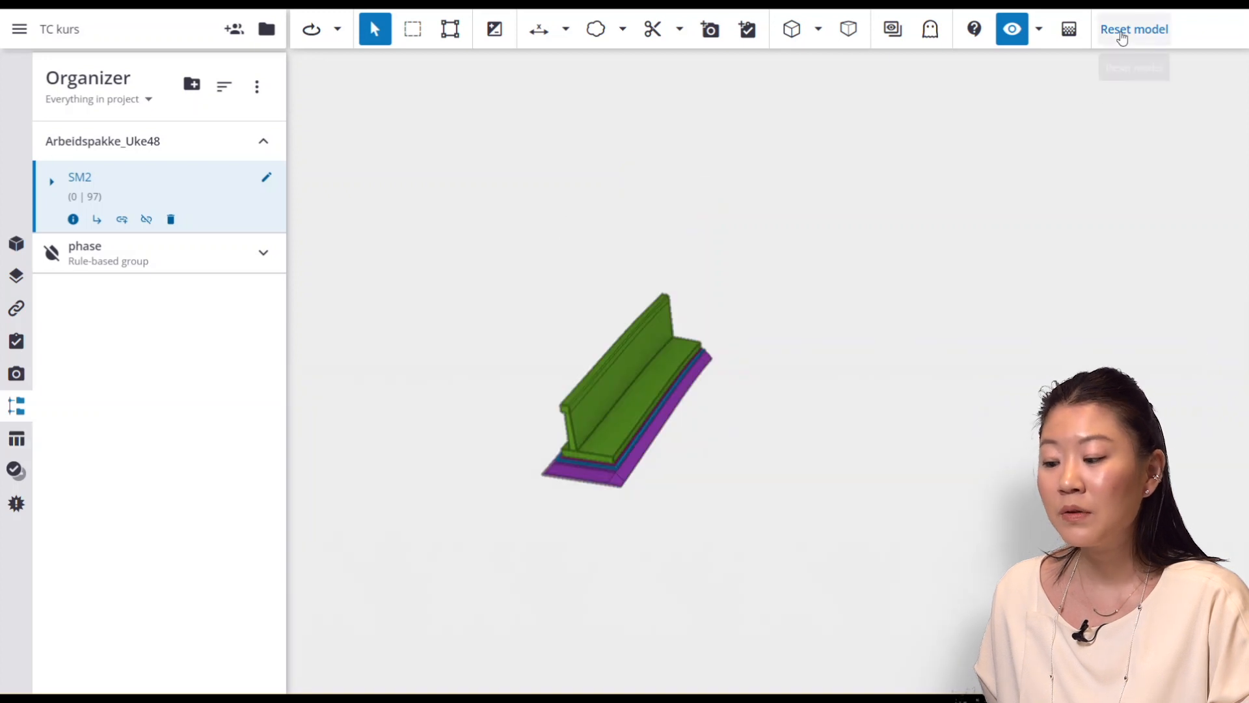
click(1135, 28)
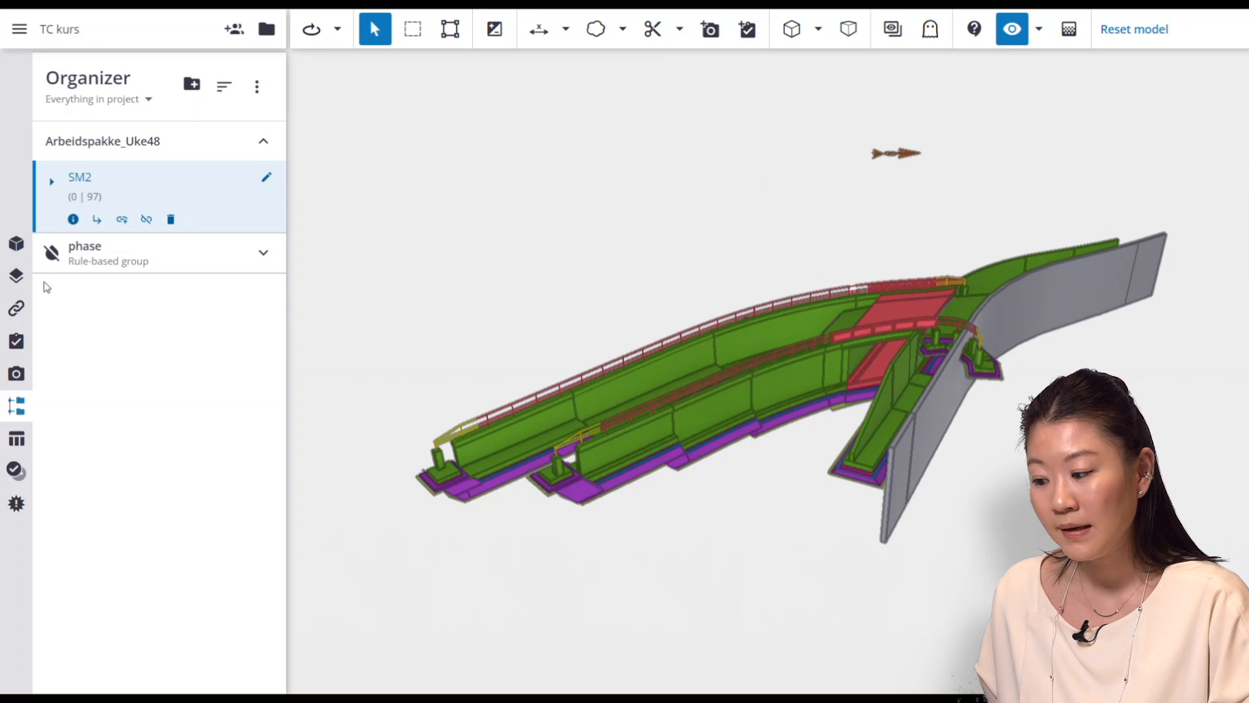
mouse_move(79, 182)
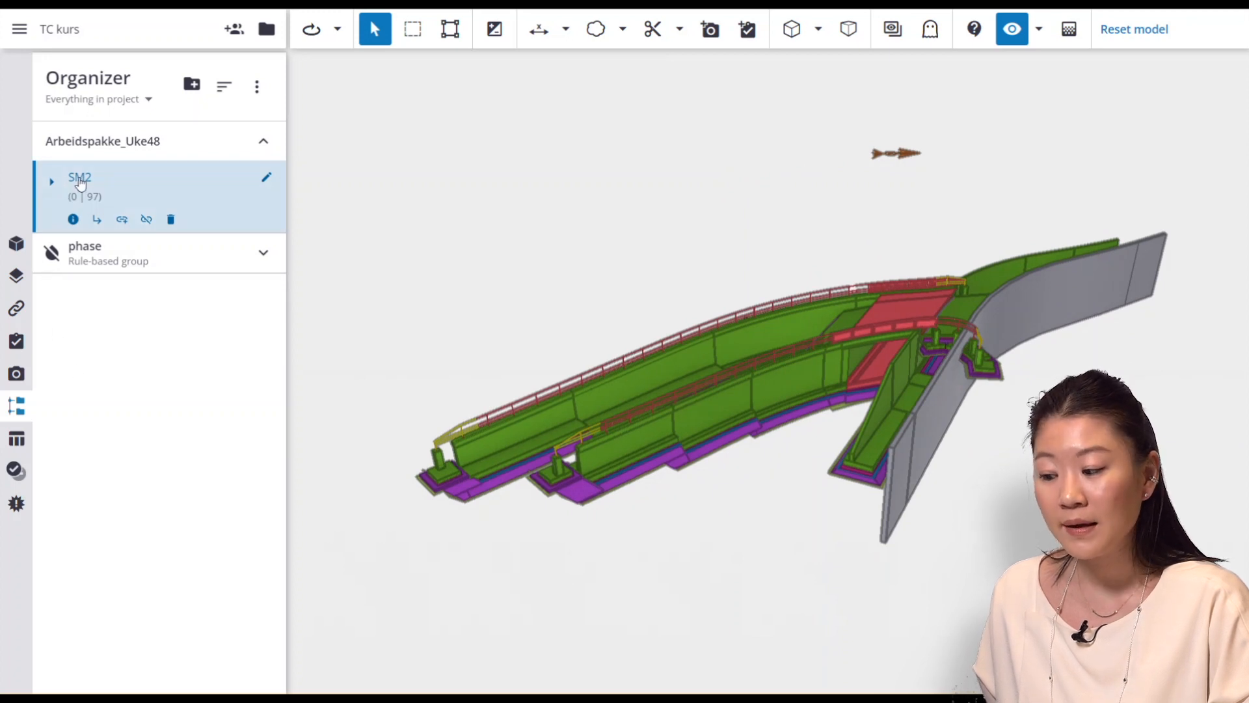
click(52, 181)
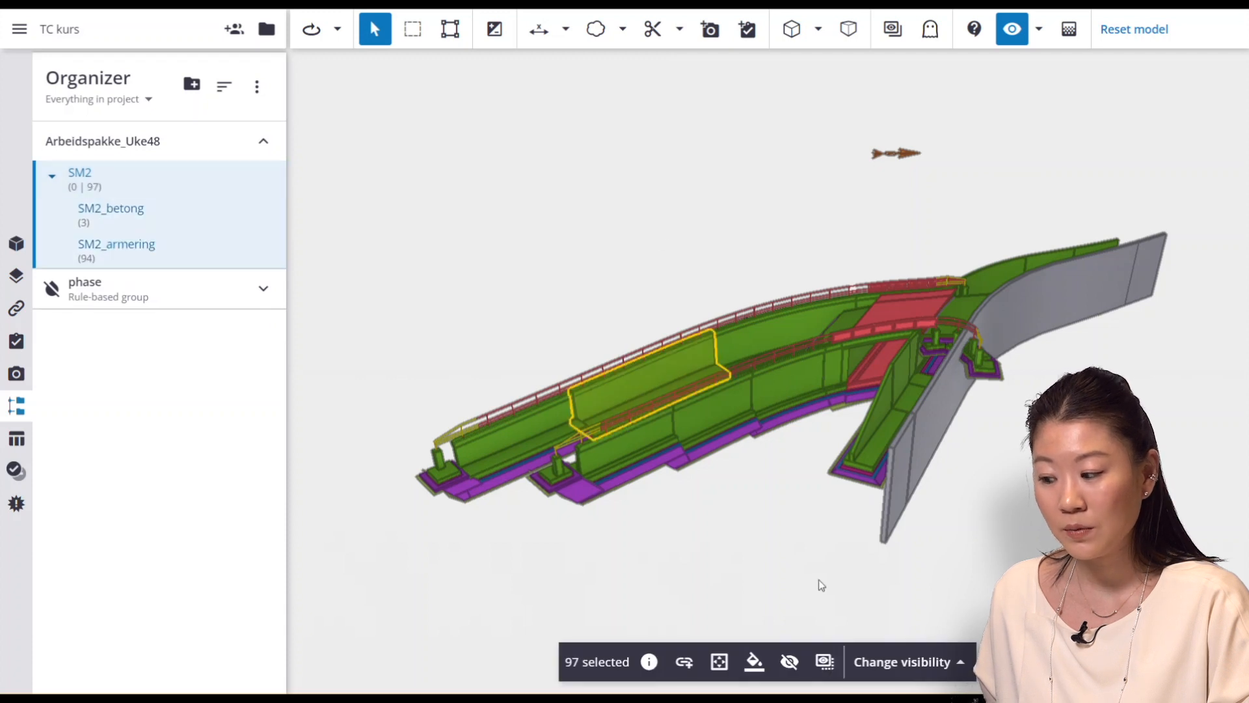
click(824, 661)
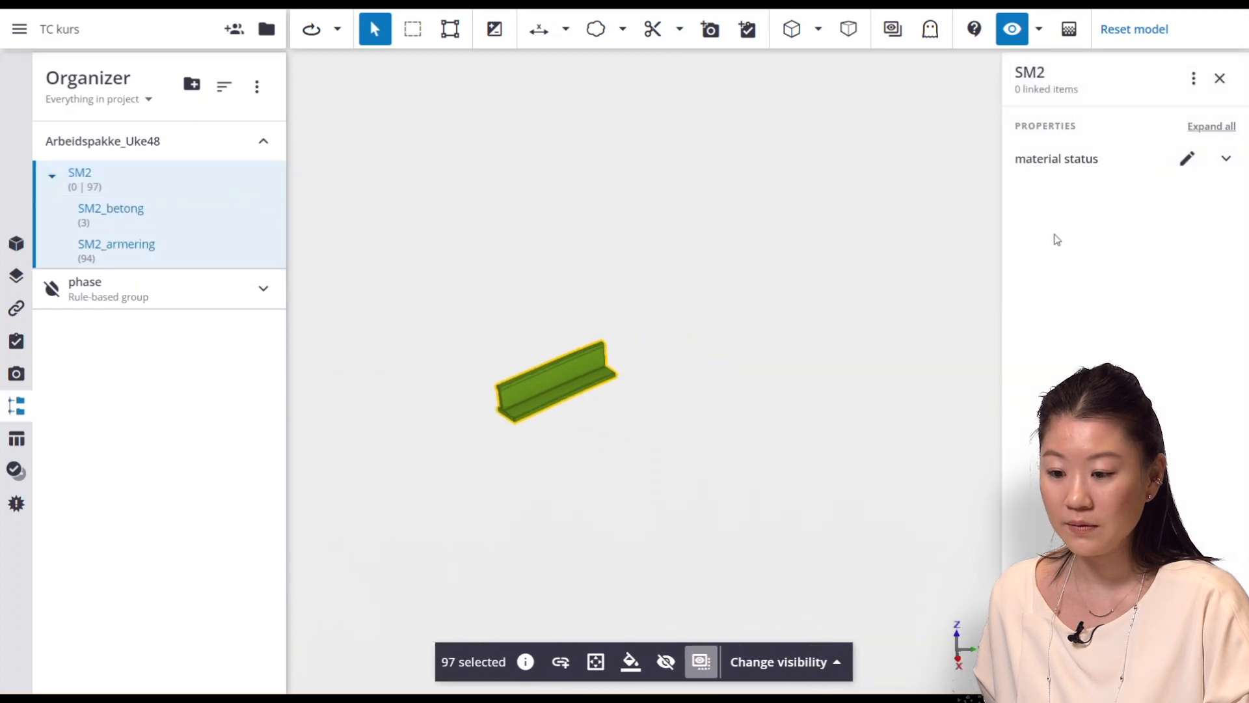
Review SM2's material status values and select the three SM2_betong objects
click(1221, 158)
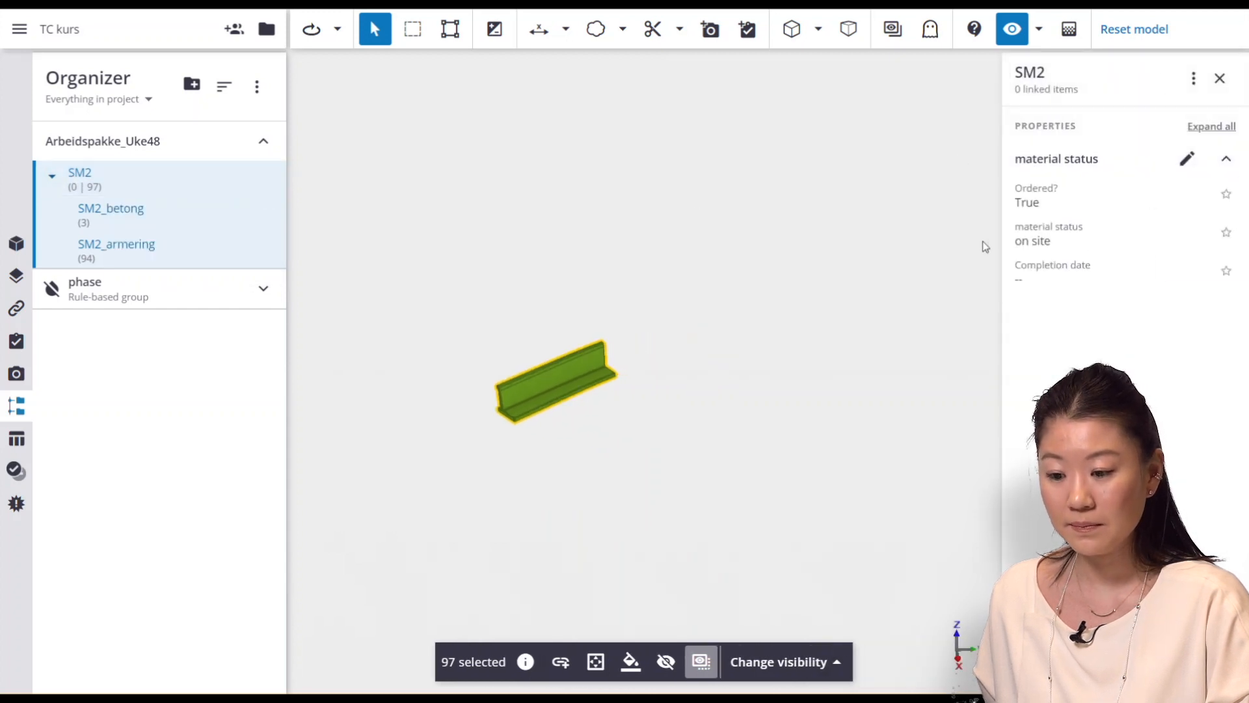
click(110, 208)
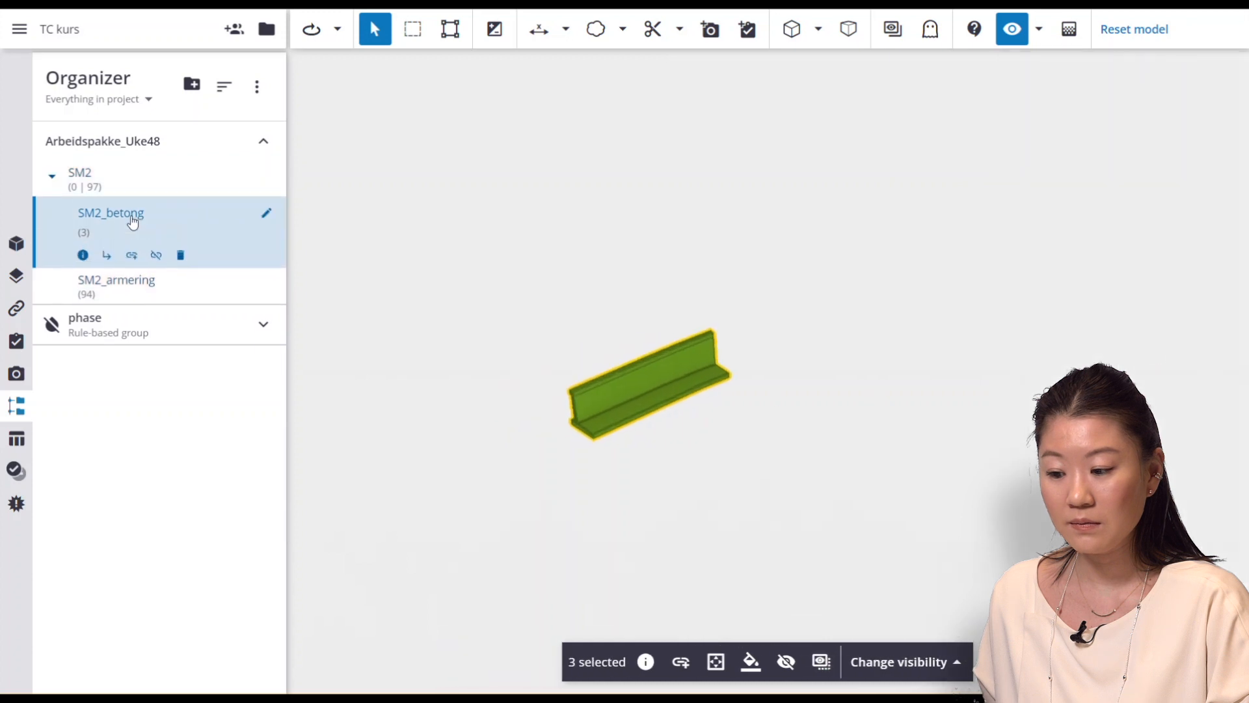